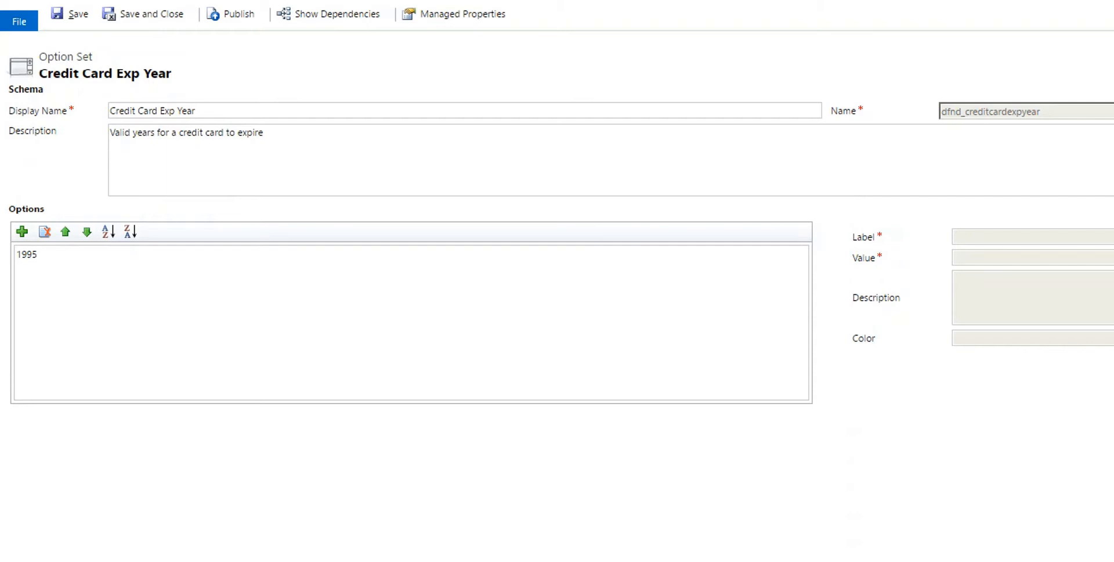
# Add a new option after 1995 with value and label 1996, accepting the solution prefix warning
pyautogui.click(26, 255)
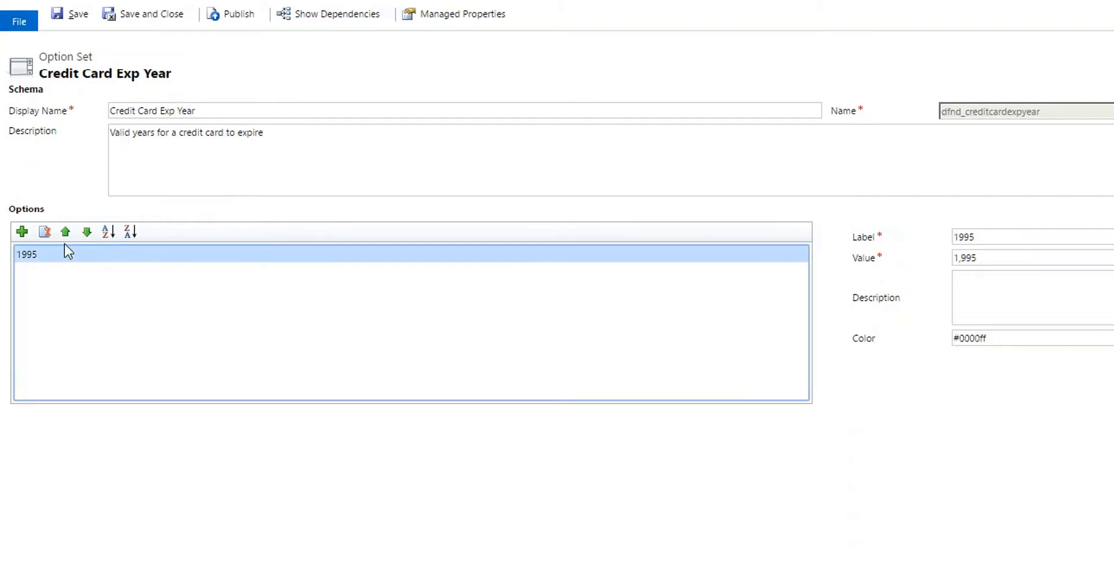
pyautogui.click(21, 231)
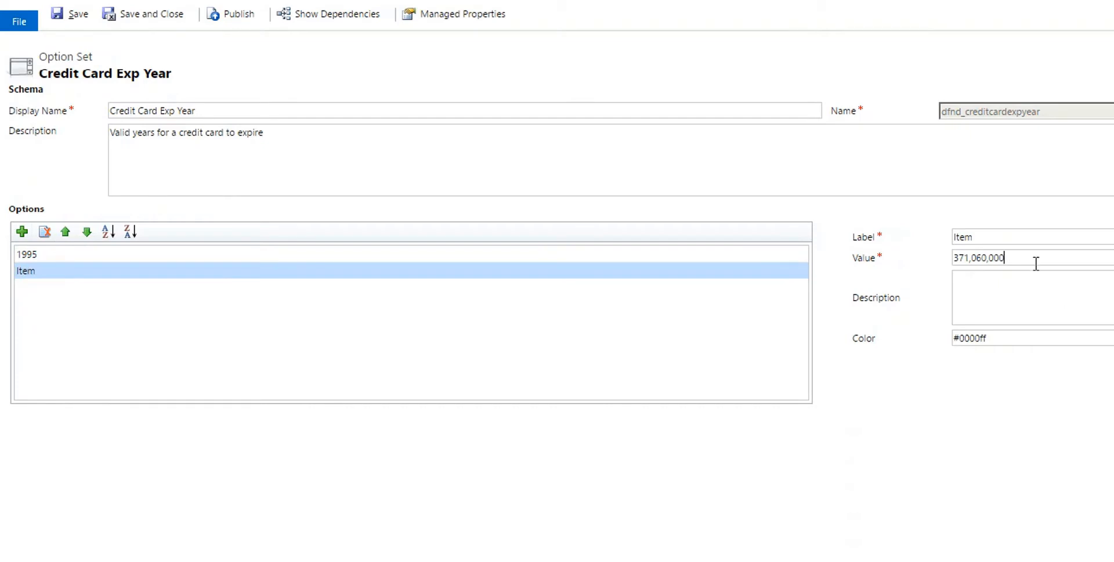
pyautogui.tripleClick(980, 257)
pyautogui.write('1996')
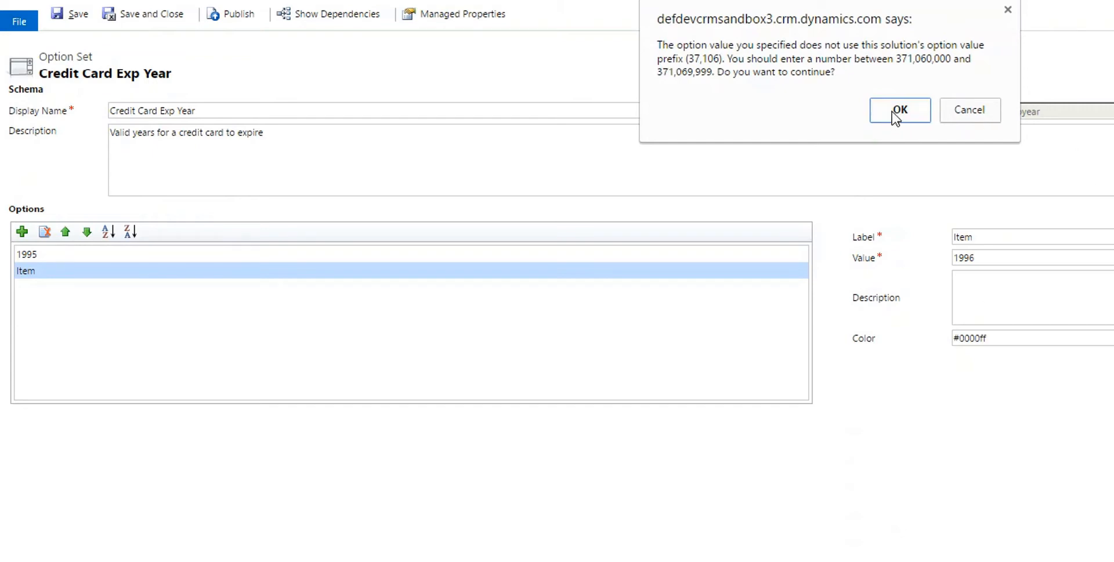
pyautogui.click(900, 110)
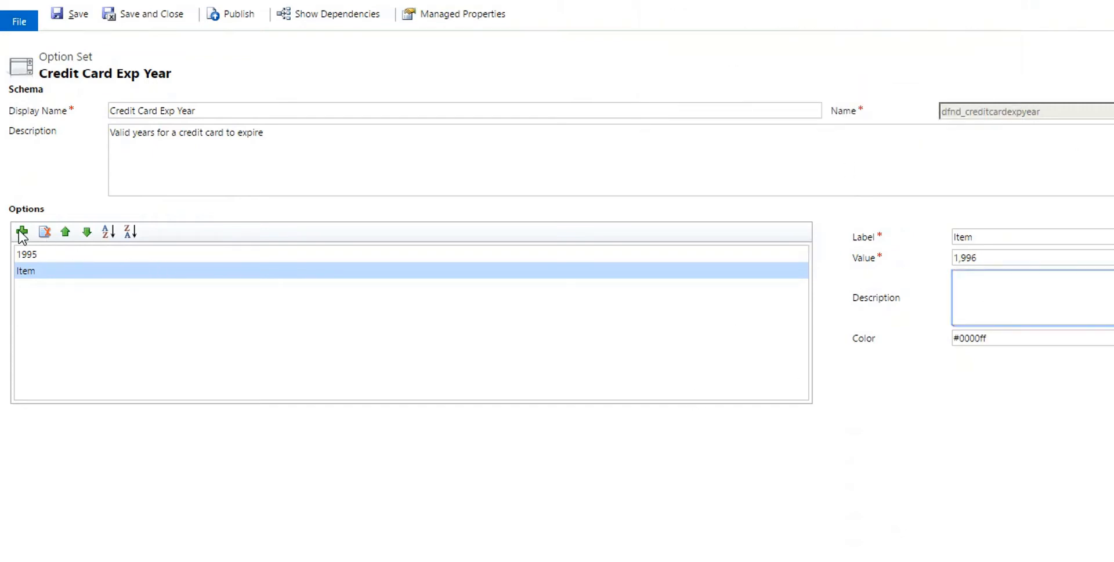
pyautogui.click(21, 231)
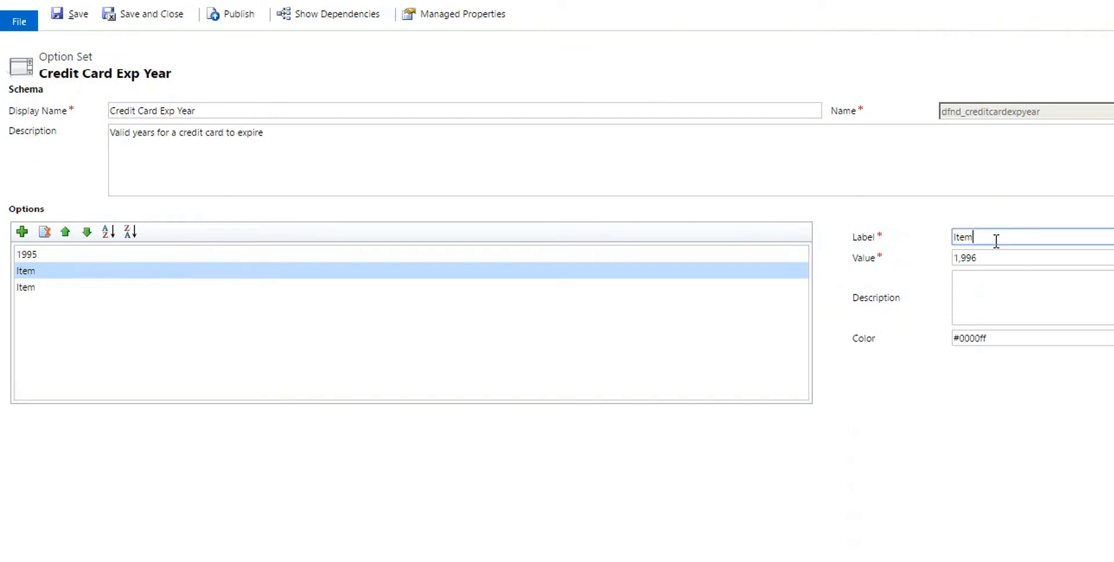
pyautogui.write('1996')
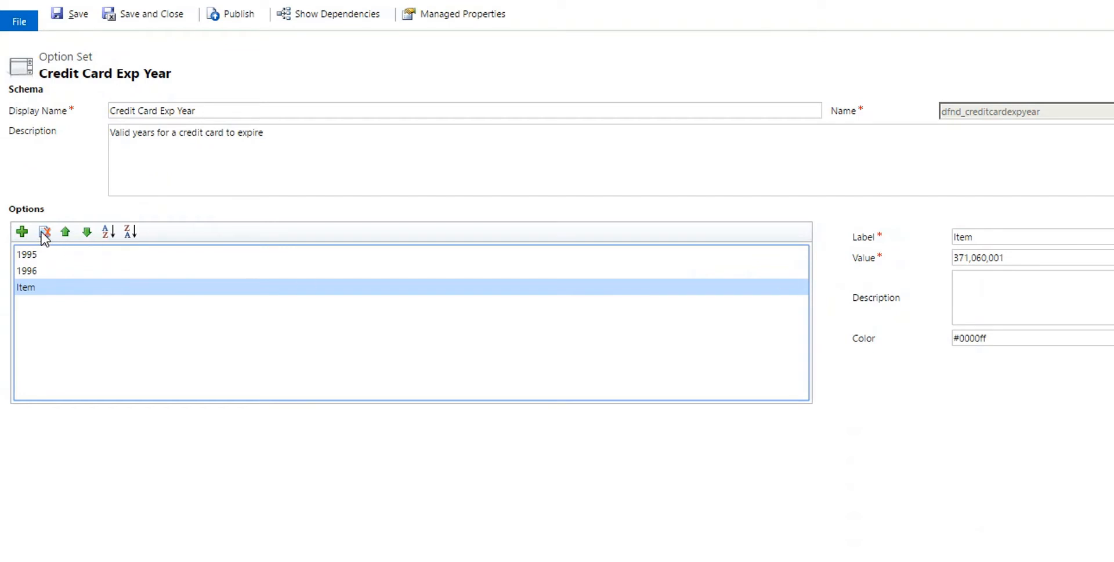
pyautogui.moveTo(44, 231)
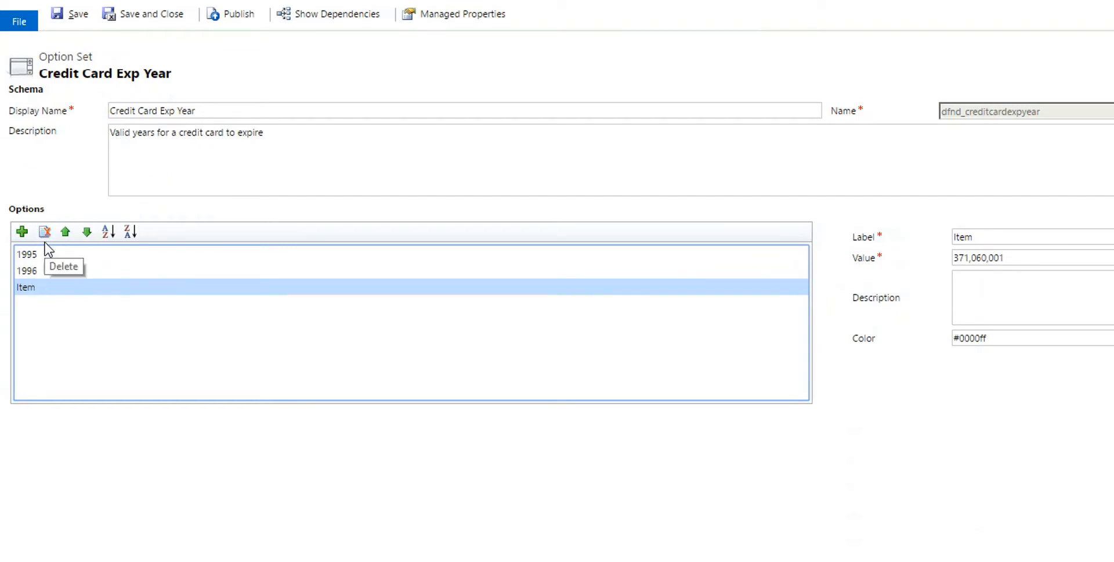
pyautogui.moveTo(46, 263)
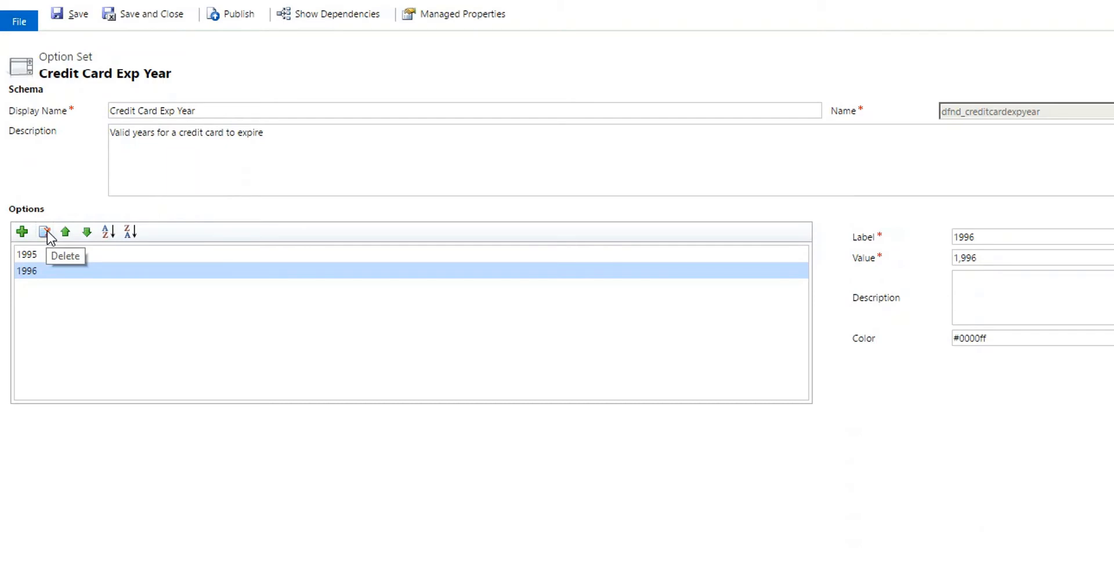
# Delete the 1996 option, set the remaining option to 2000, confirm the warning and publish
pyautogui.click(44, 231)
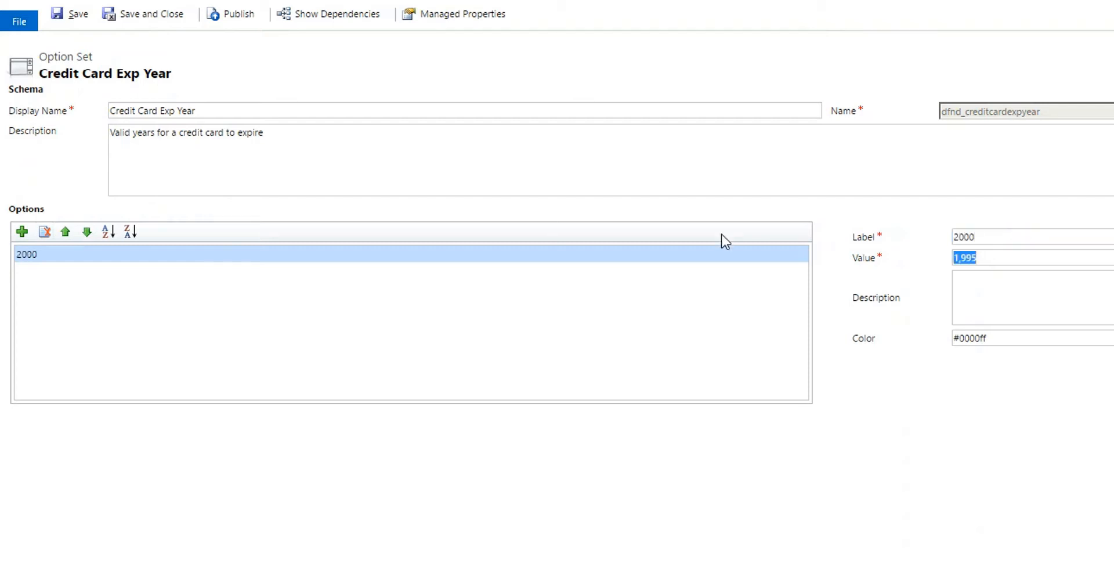
pyautogui.write('2000')
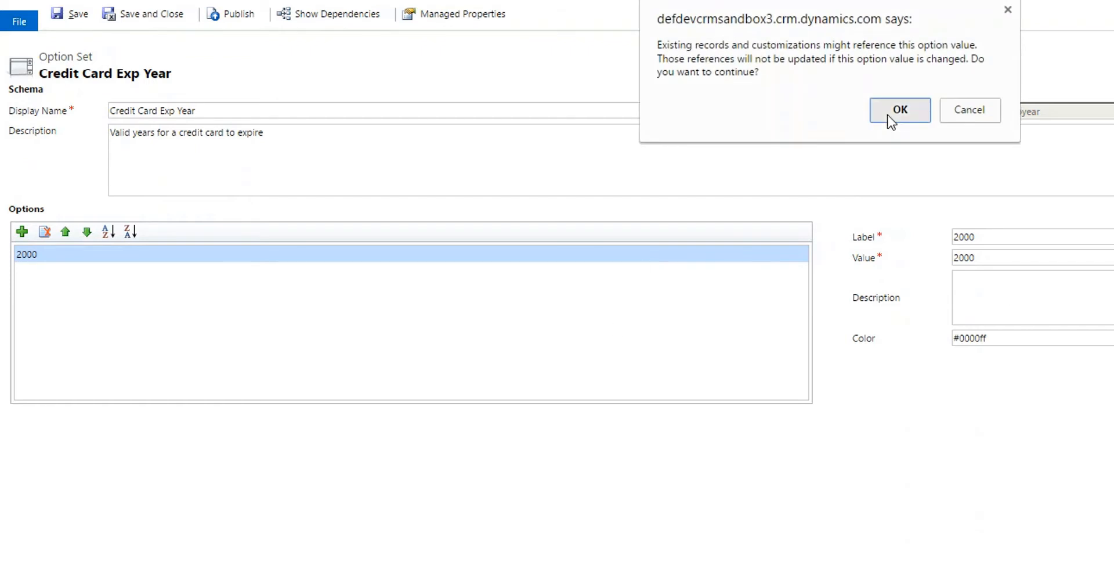
pyautogui.click(899, 109)
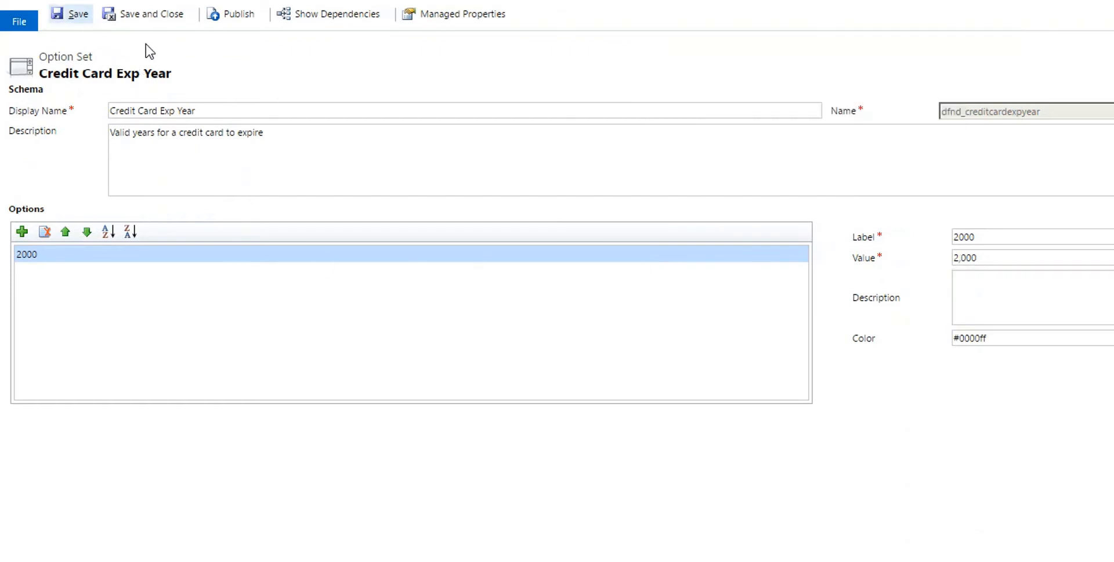
pyautogui.click(238, 14)
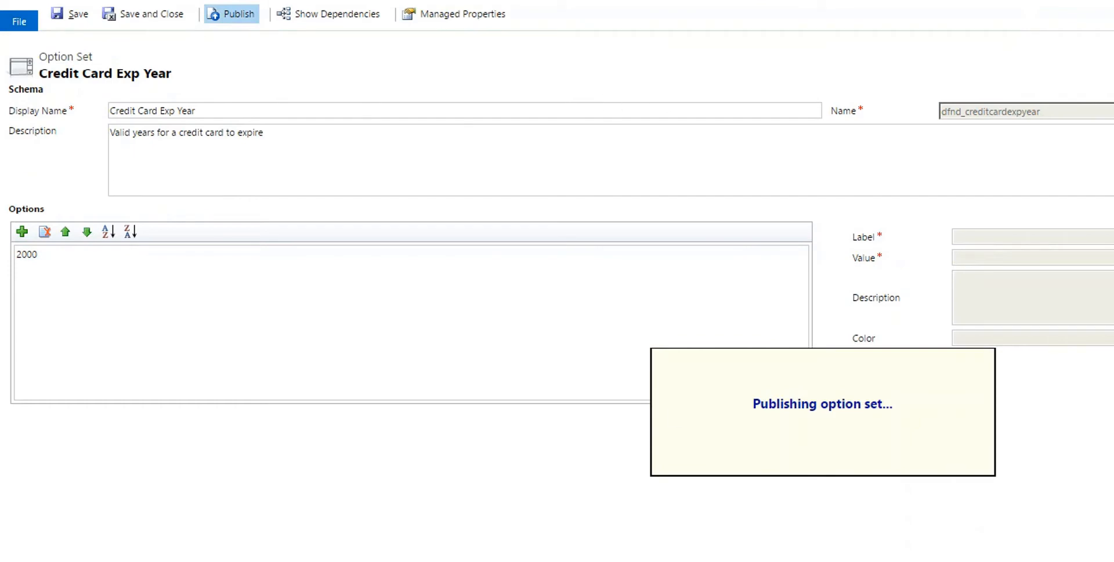
# Return to the Daryl Temp solution and start Export Solution
pyautogui.click(235, 14)
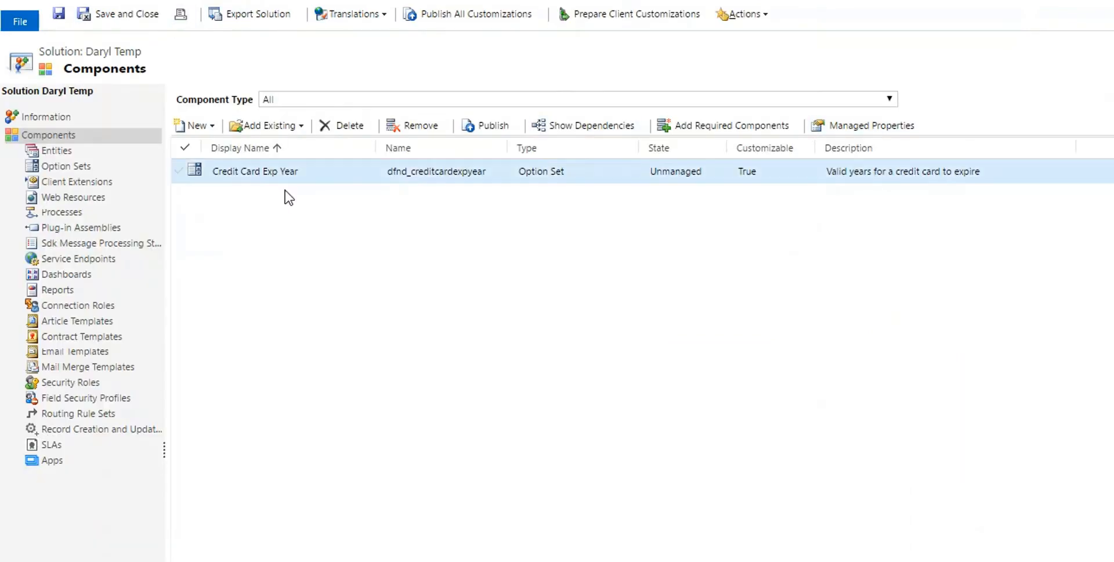
pyautogui.click(402, 224)
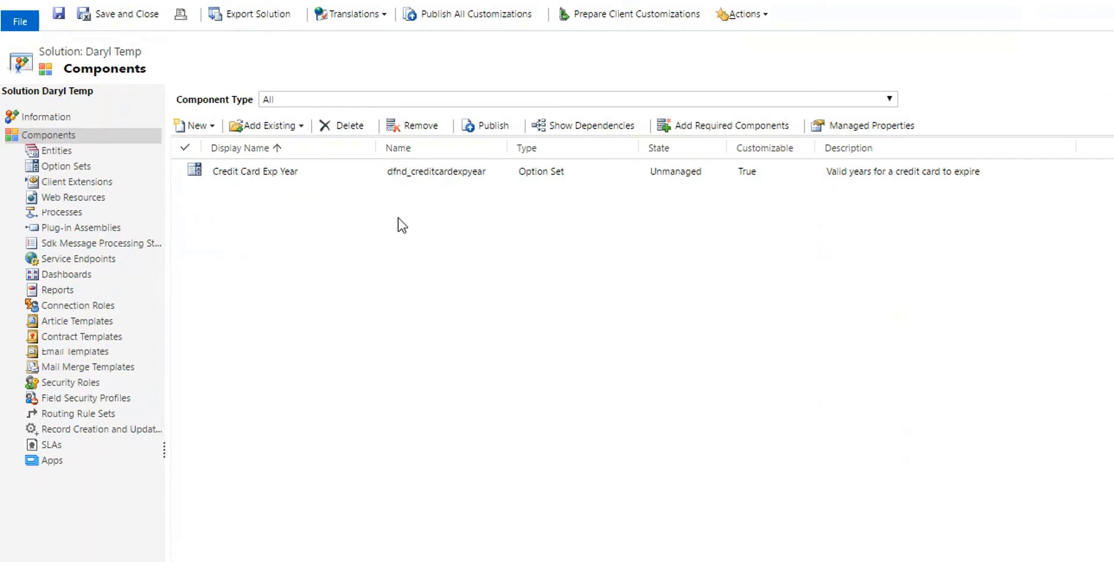
pyautogui.click(254, 170)
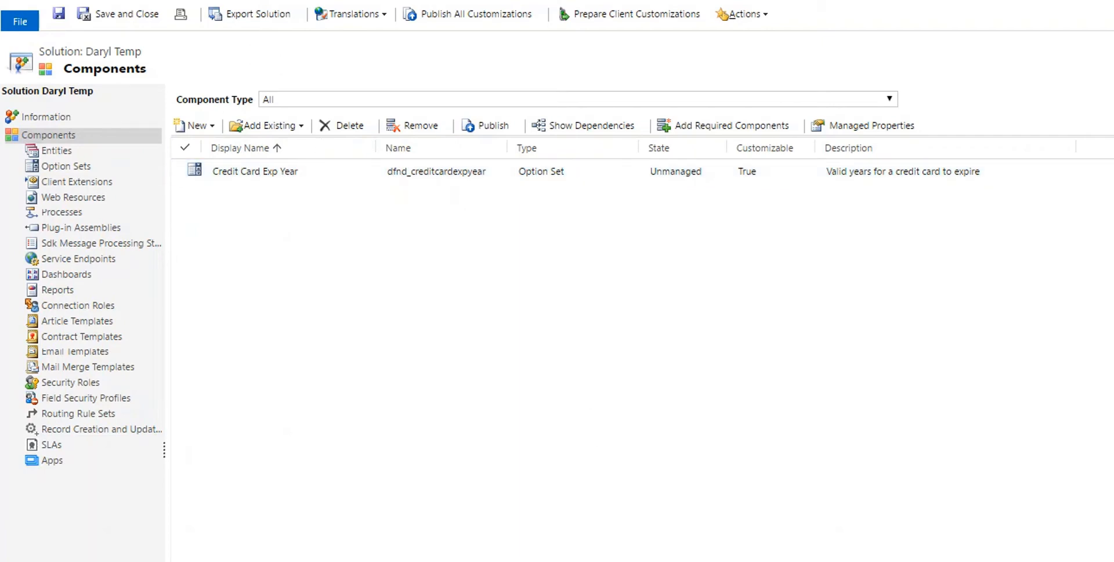
pyautogui.doubleClick(256, 170)
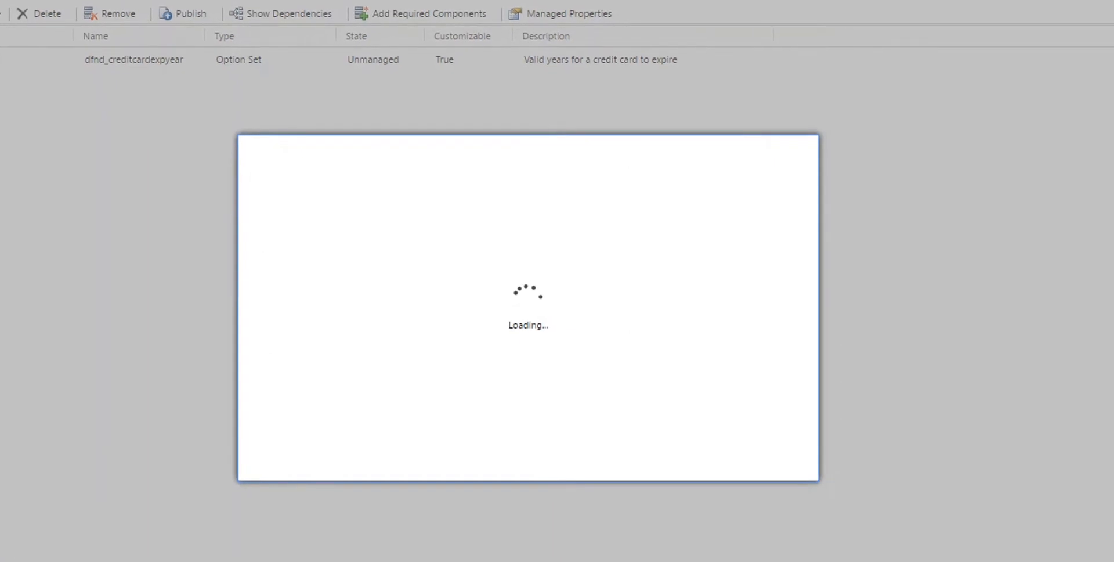
# Continue past Publish Customizations and export the solution for version 8.2
pyautogui.click(673, 462)
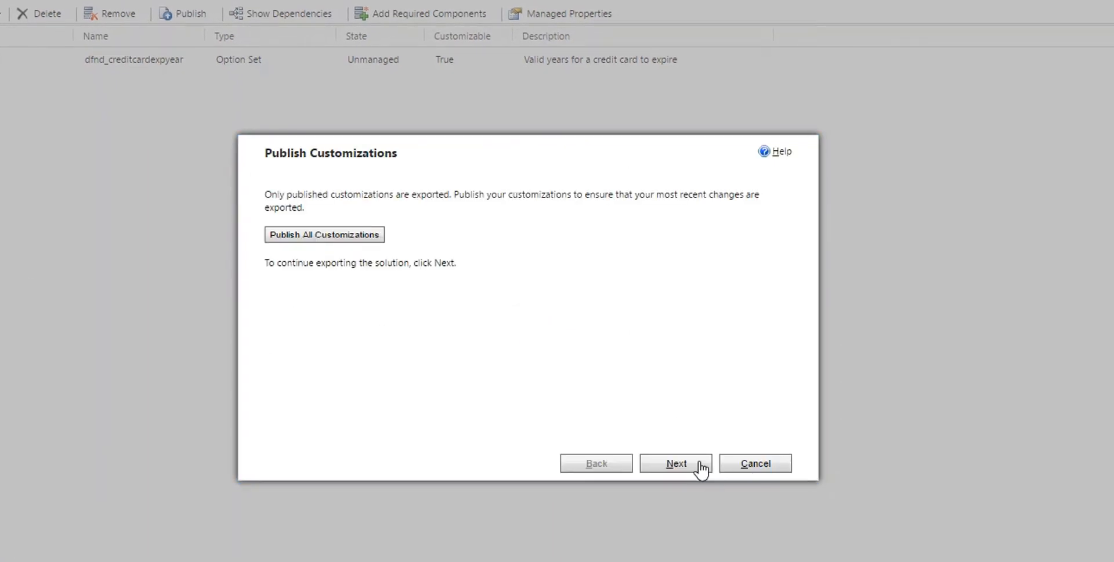
pyautogui.click(676, 463)
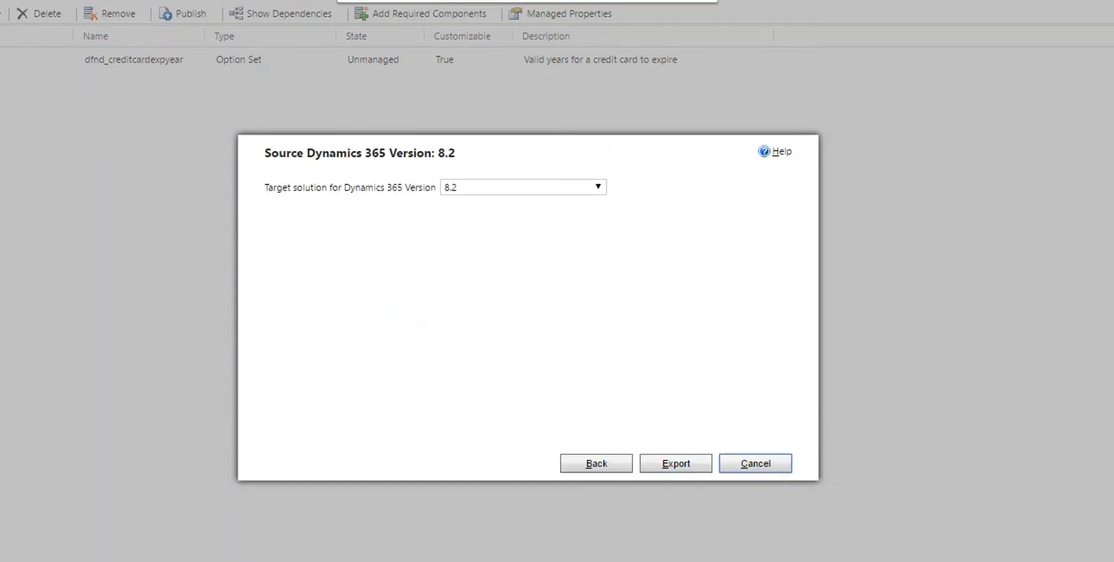
pyautogui.click(755, 463)
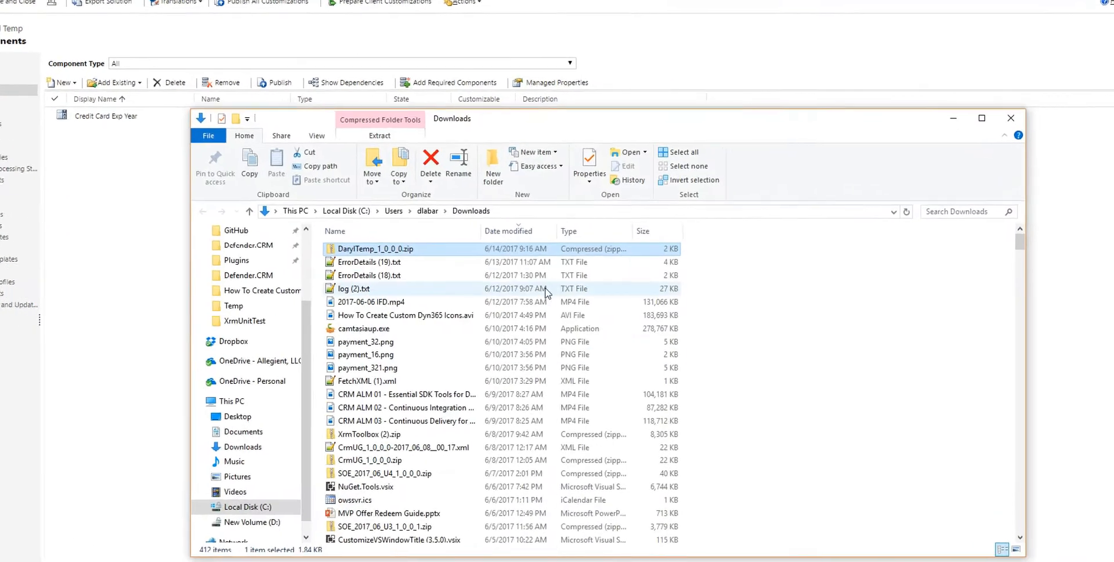
# Extract DarylTemp_1_0_0_0.zip in Downloads and open its customizations.xml for editing
pyautogui.rightClick(375, 248)
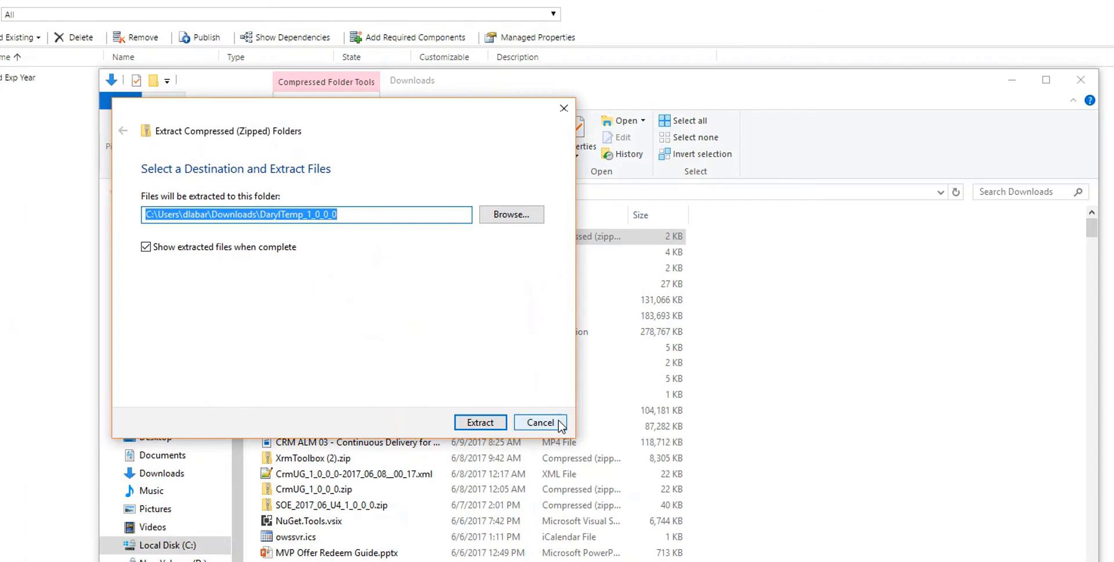
pyautogui.click(479, 422)
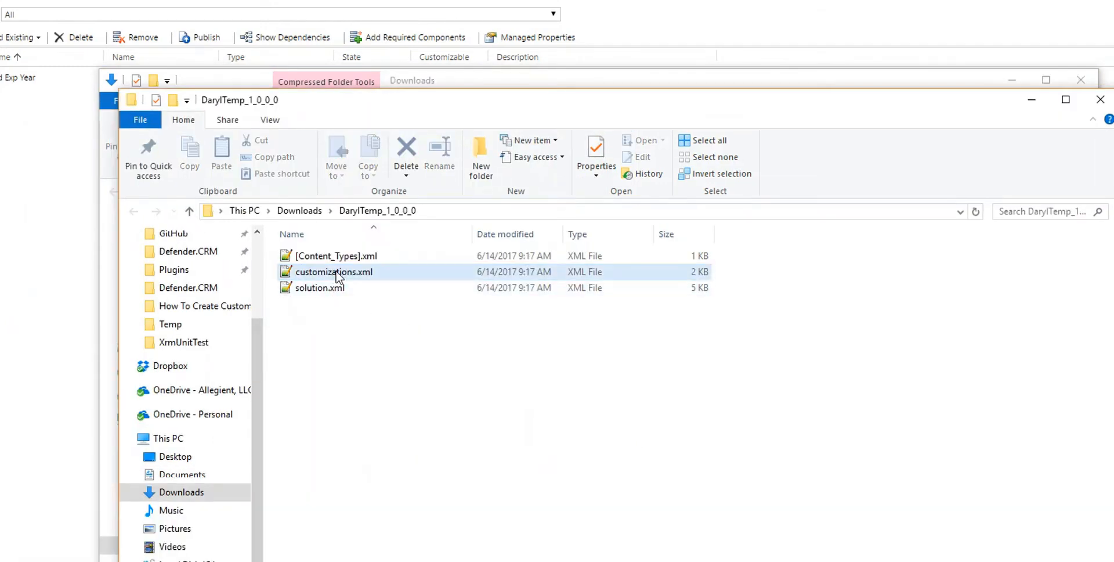
pyautogui.moveTo(335, 272)
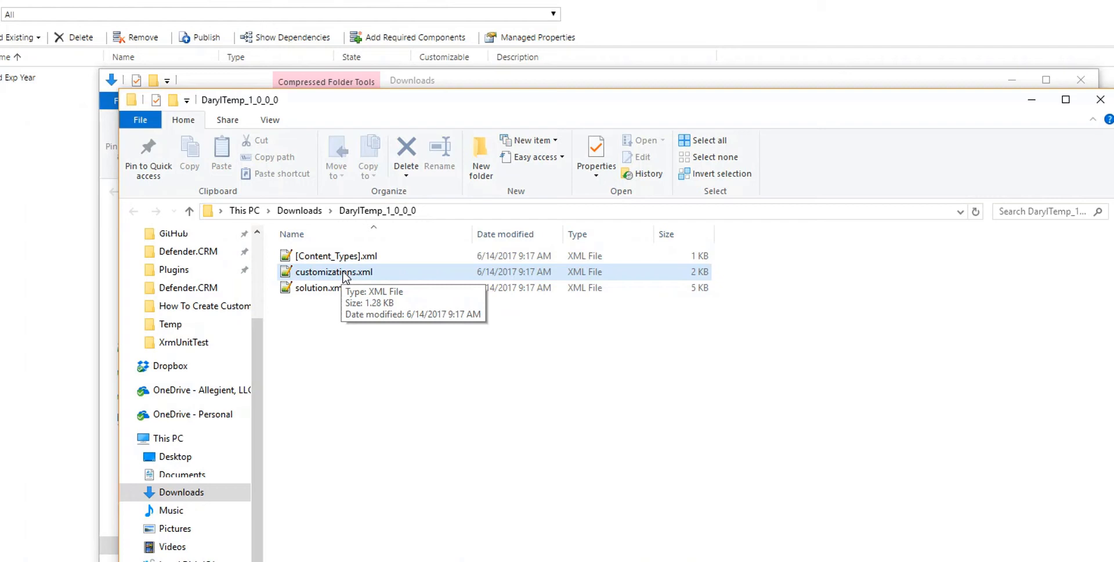
pyautogui.moveTo(360, 273)
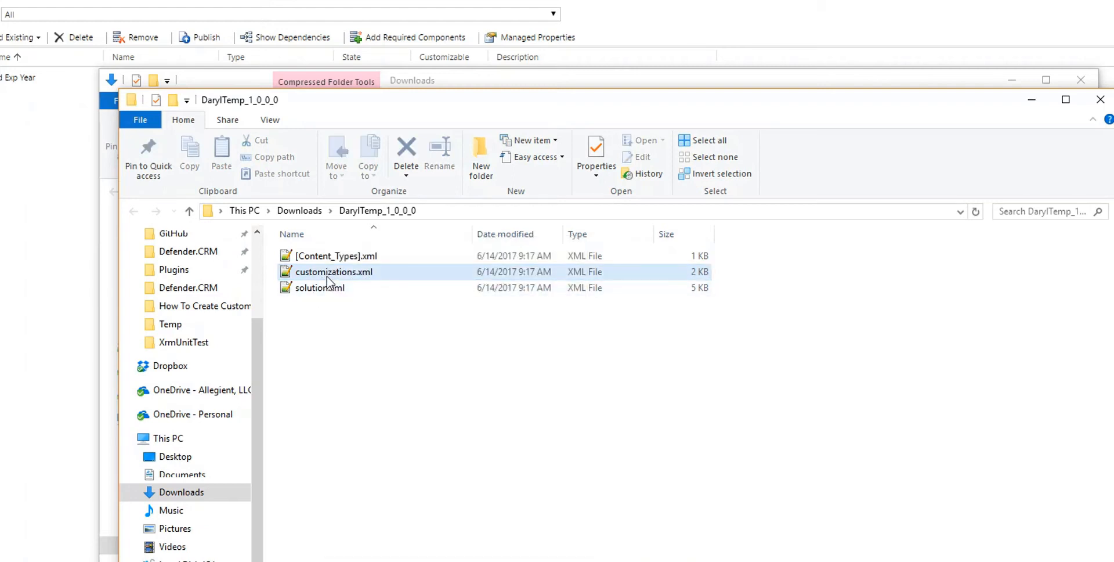
pyautogui.doubleClick(335, 272)
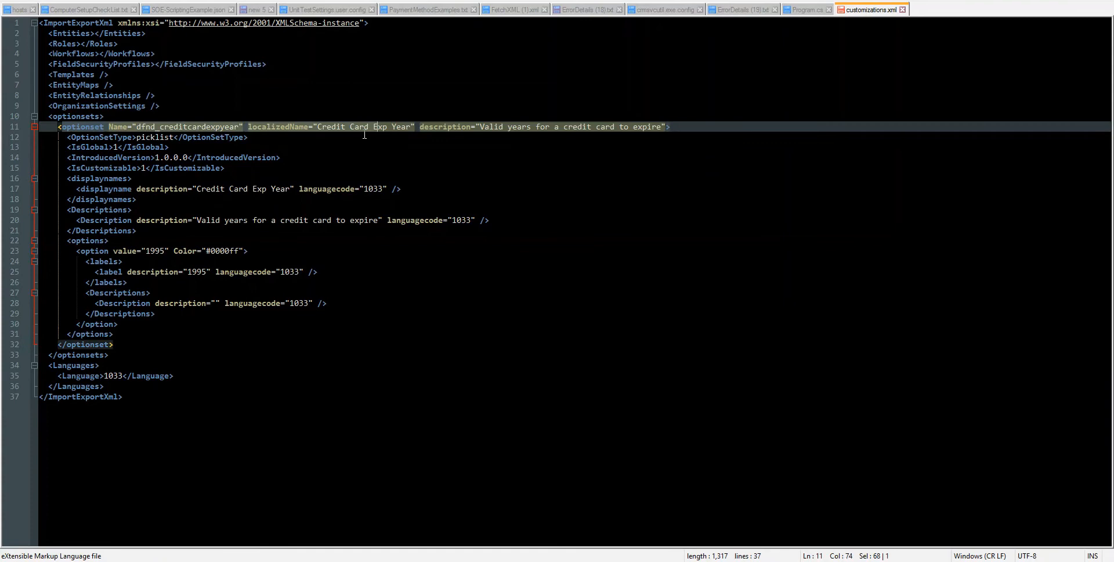
# Scroll customizations.xml down to the <options> section showing the single 2000 option
pyautogui.scroll(-3)
pyautogui.write('2000')
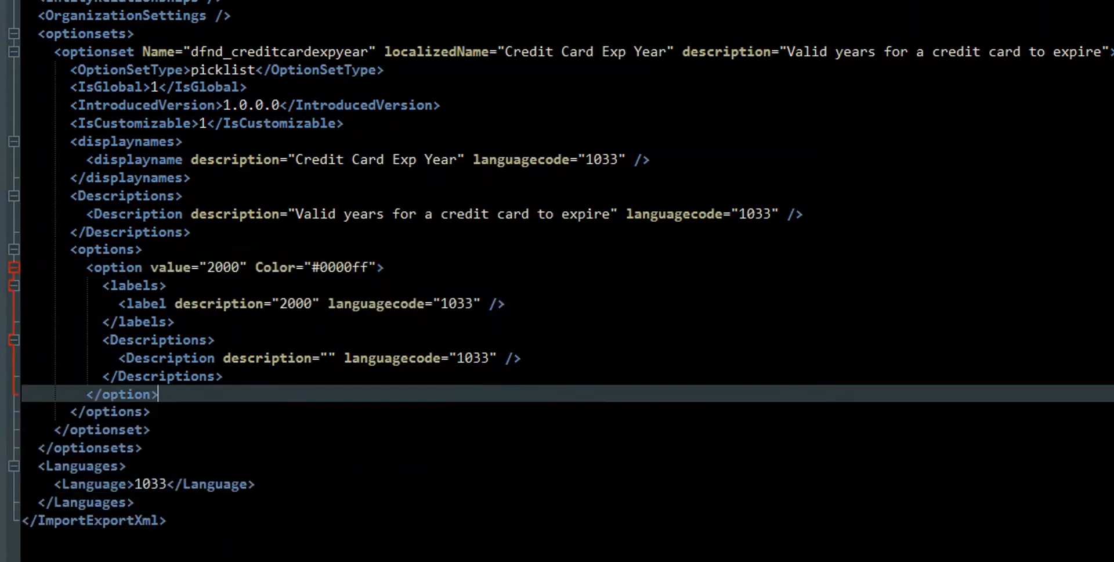
# Duplicate the 2000 <option> block below itself and change its value and label to 2001
pyautogui.moveTo(87, 267); pyautogui.dragTo(158, 394)
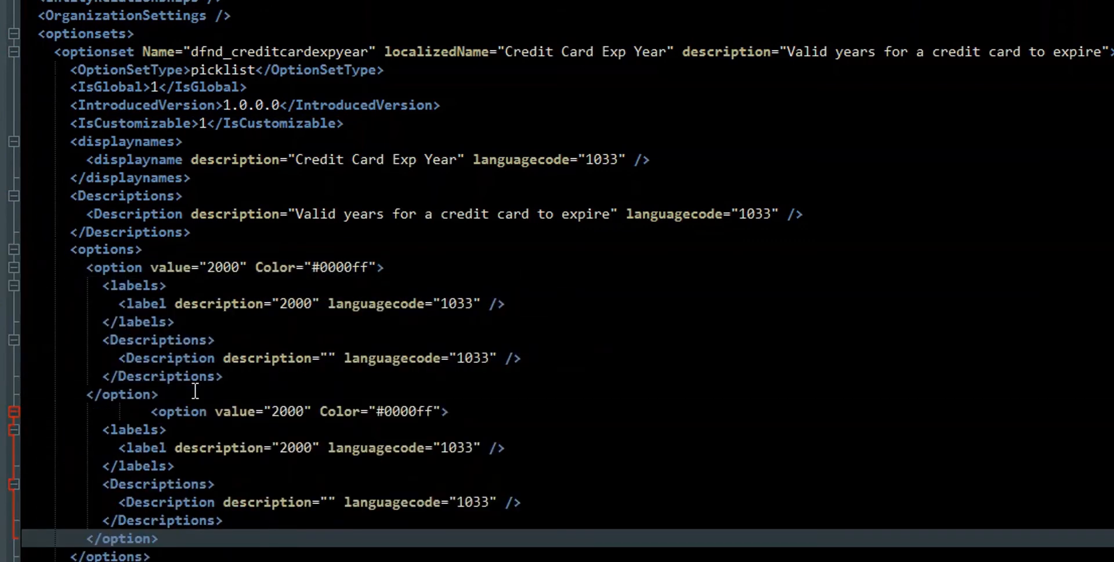
pyautogui.press('Backspace')
pyautogui.write('1')
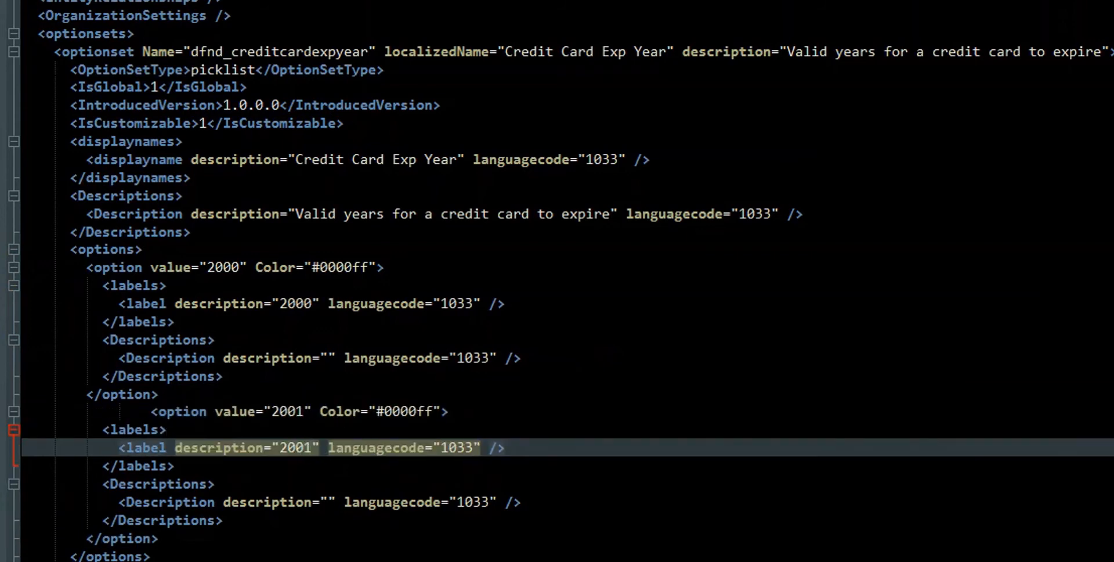
pyautogui.click(168, 394)
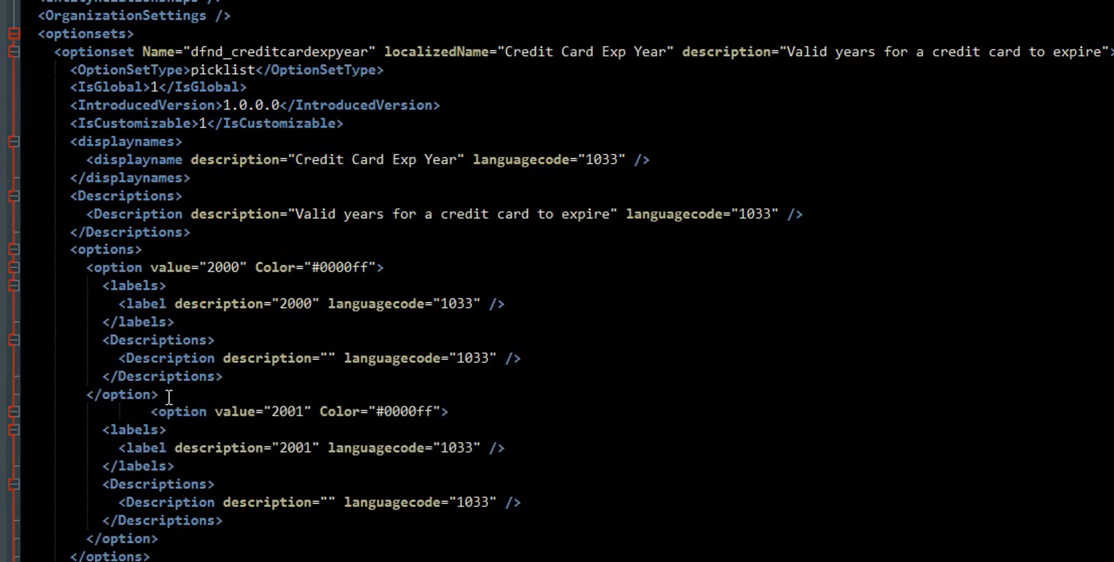
pyautogui.moveTo(234, 348)
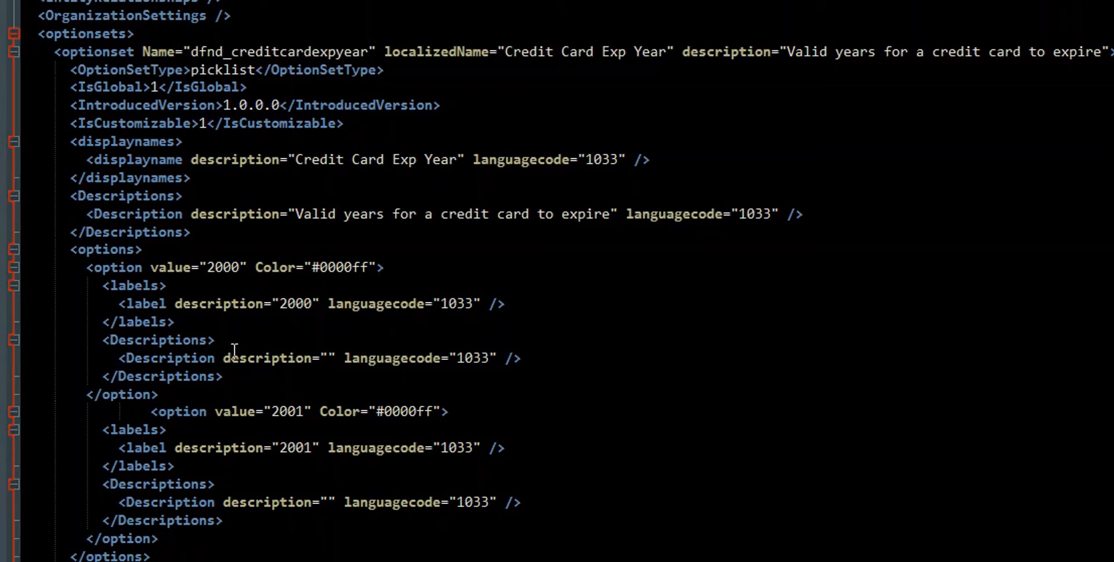
pyautogui.moveTo(320, 412)
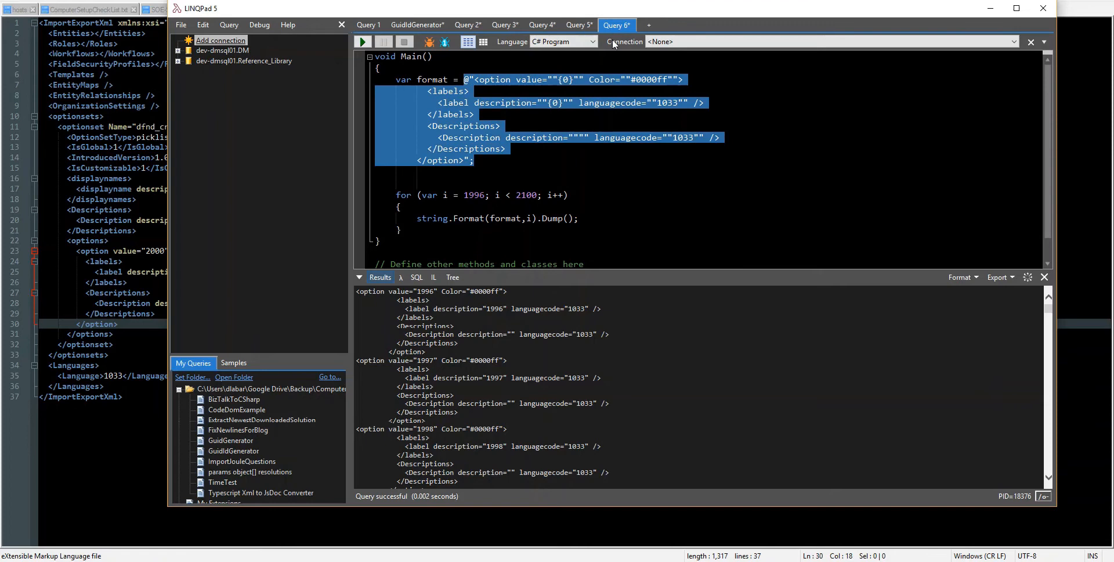
# Start a new C# Program query with var format = @" and paste the copied option XML into it
pyautogui.click(648, 24)
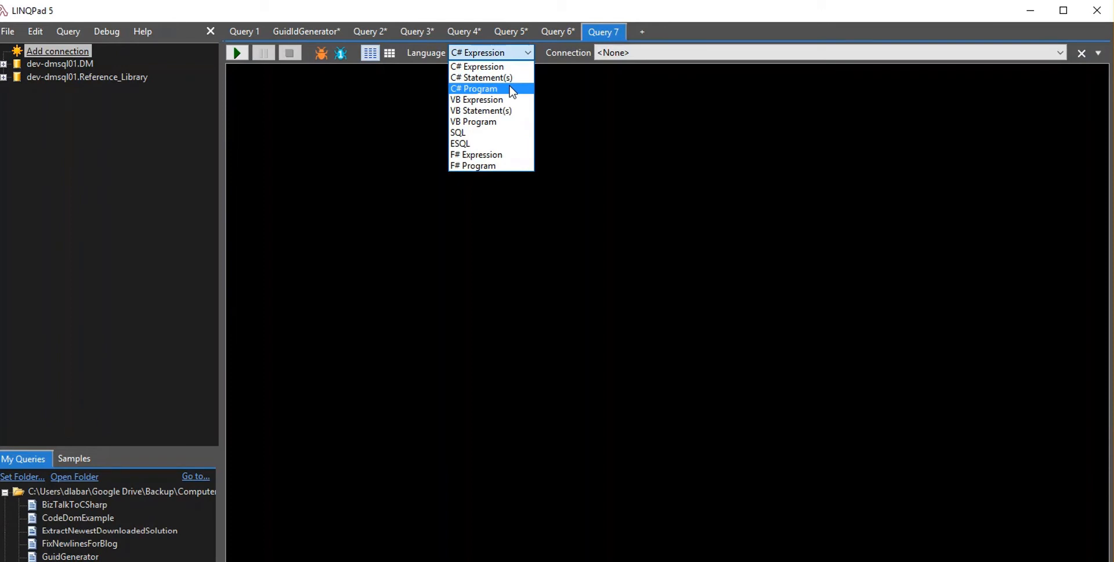
pyautogui.click(474, 88)
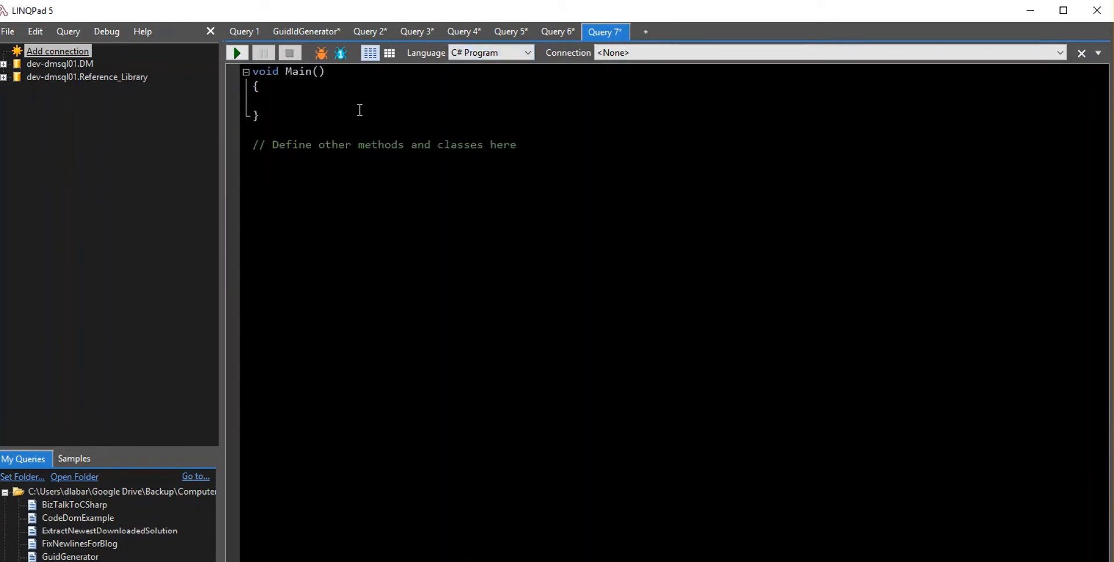
pyautogui.write('var for')
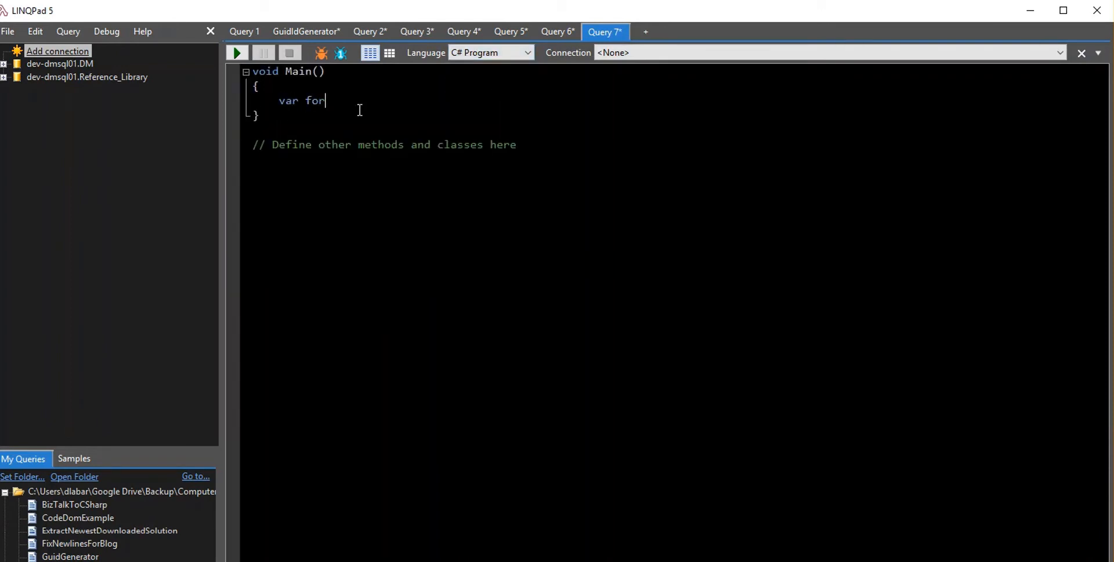
pyautogui.write('mat = @"')
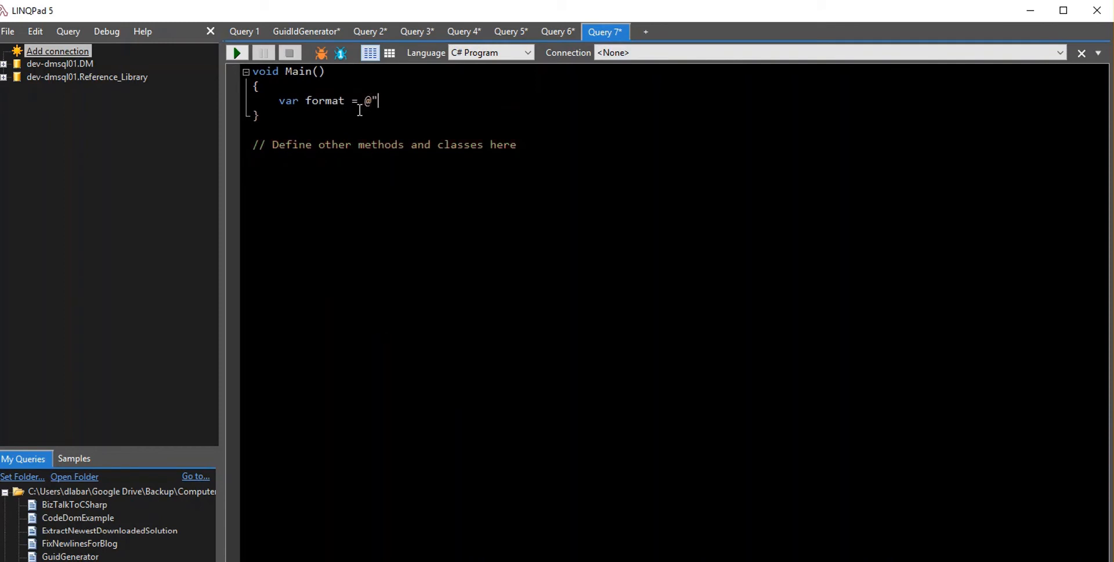
pyautogui.press('enter')
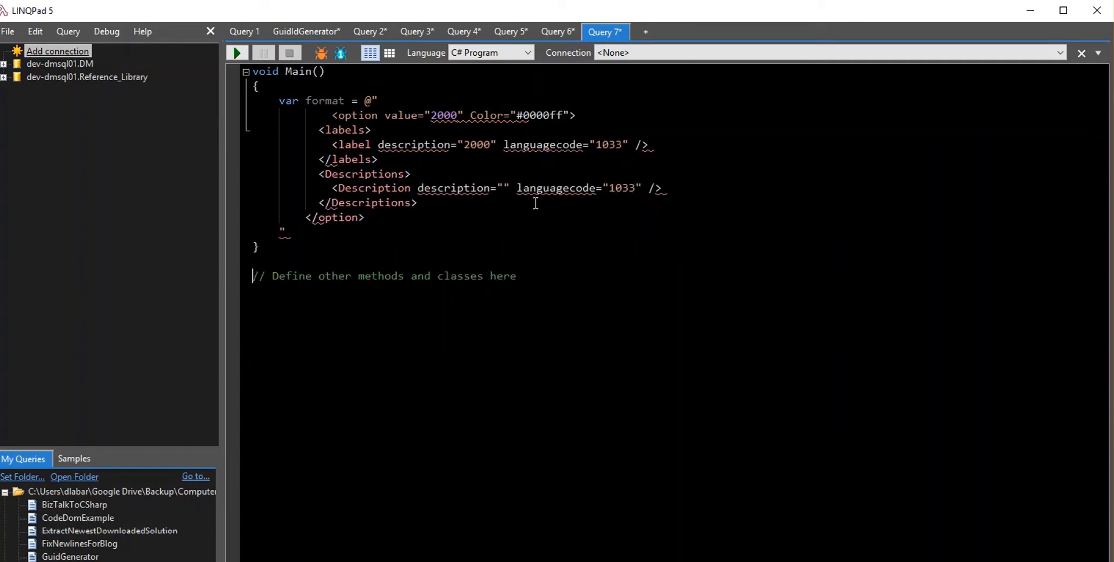
# Replace every " with "" in the selected XML and close the verbatim string with ";
pyautogui.click(284, 261)
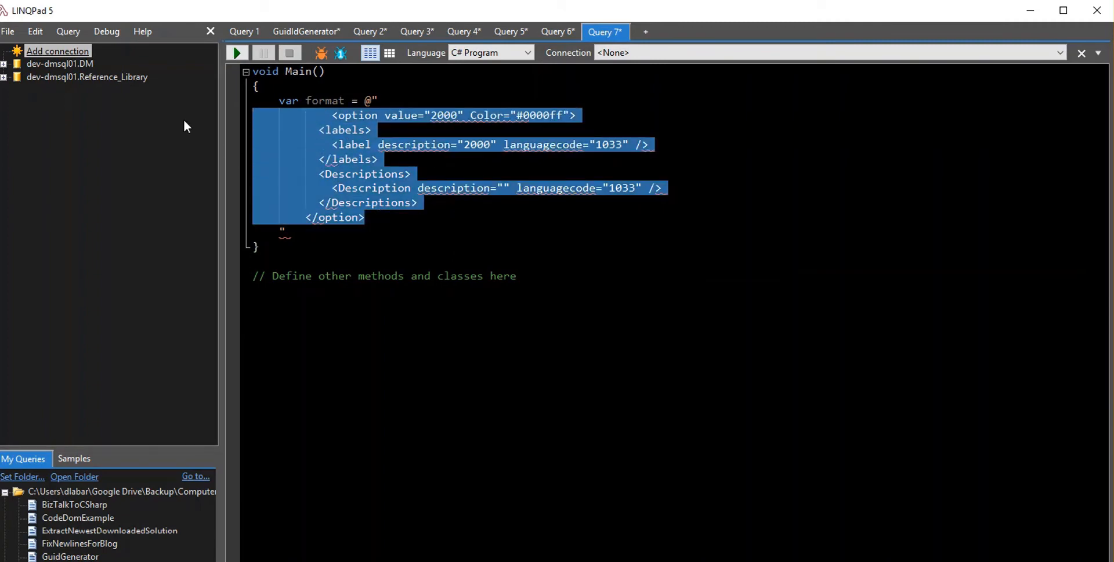
pyautogui.moveTo(423, 120)
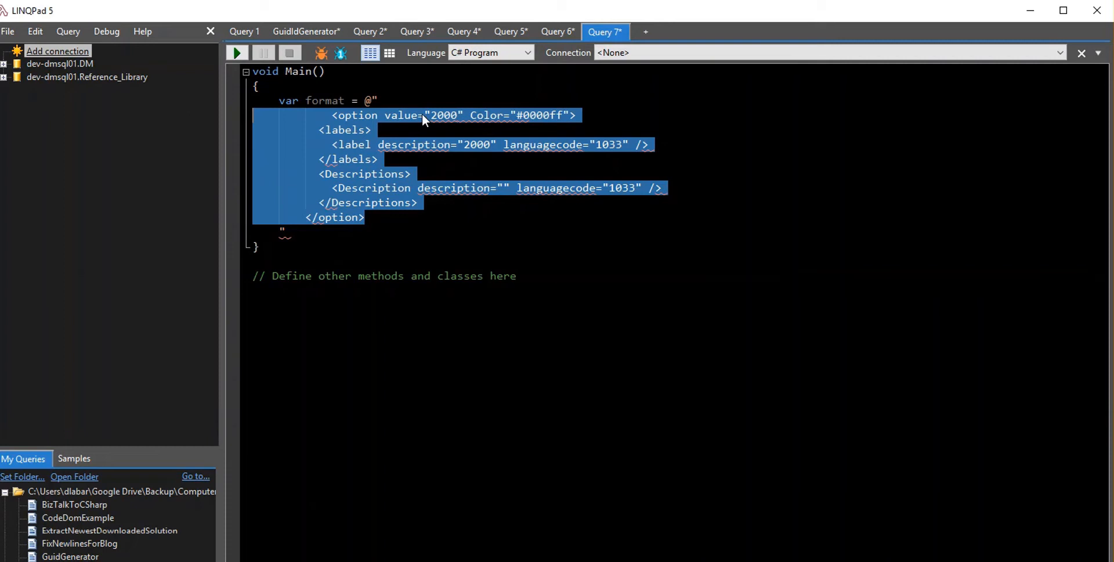
pyautogui.press('ctrl+h')
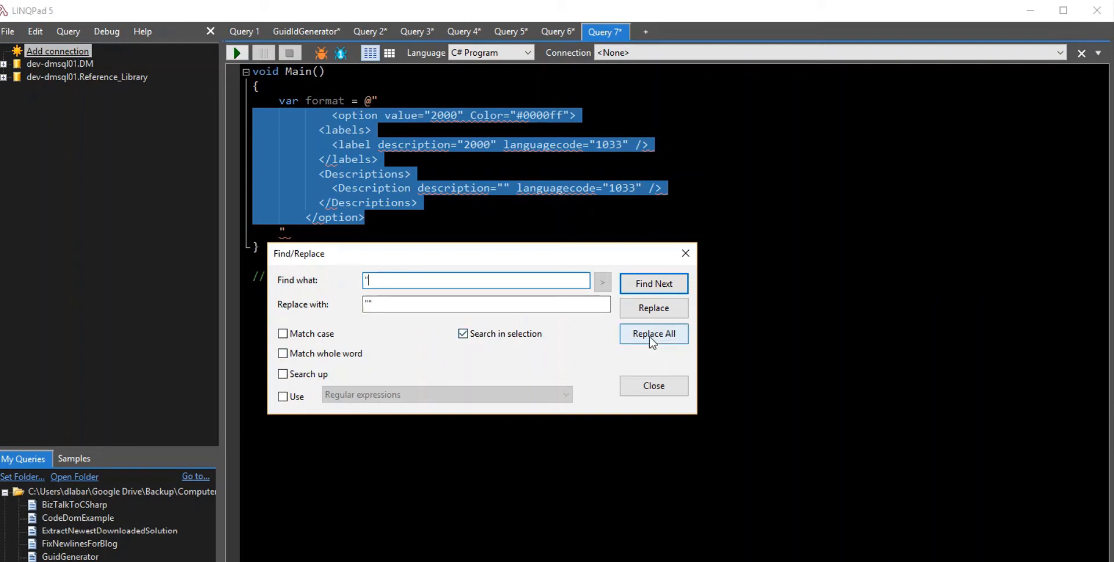
pyautogui.click(652, 333)
pyautogui.write('";')
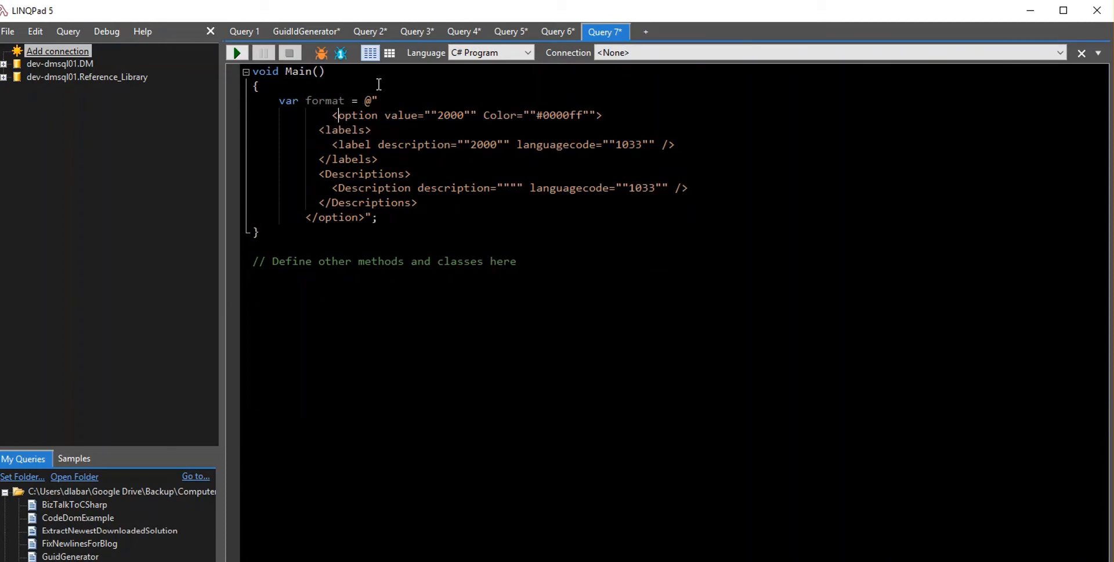
# Join the option tag onto one line and replace the 2000 year values with {0} placeholders
pyautogui.press('Backspace')
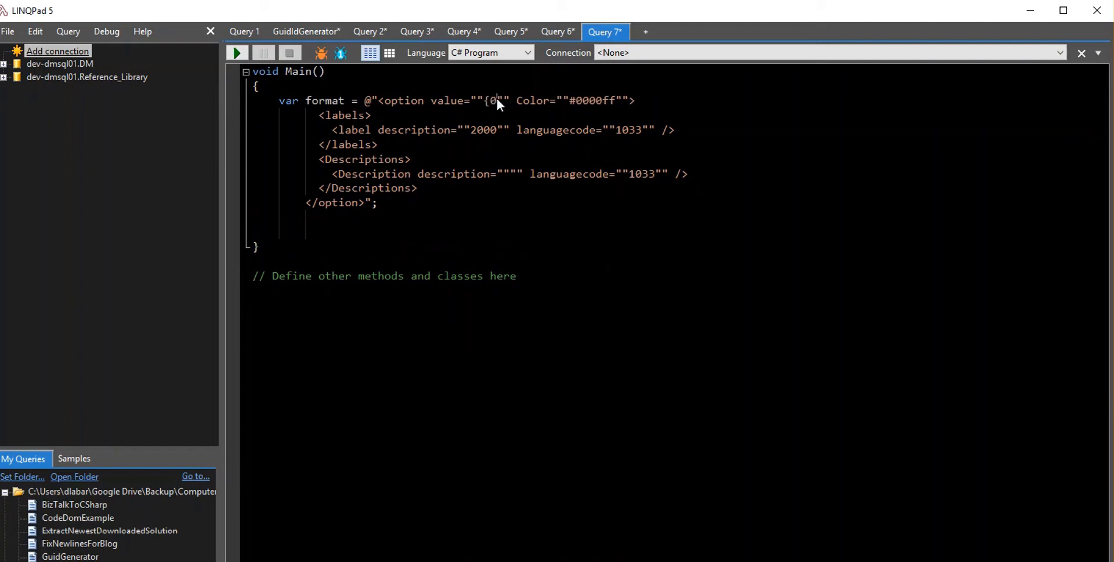
pyautogui.doubleClick(483, 130)
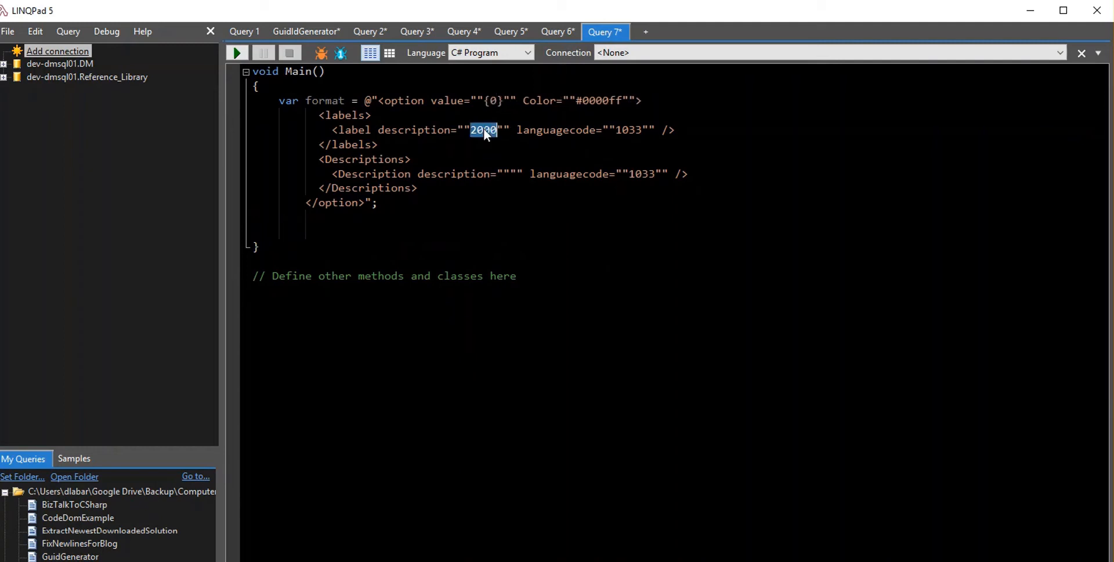
pyautogui.write('{0}')
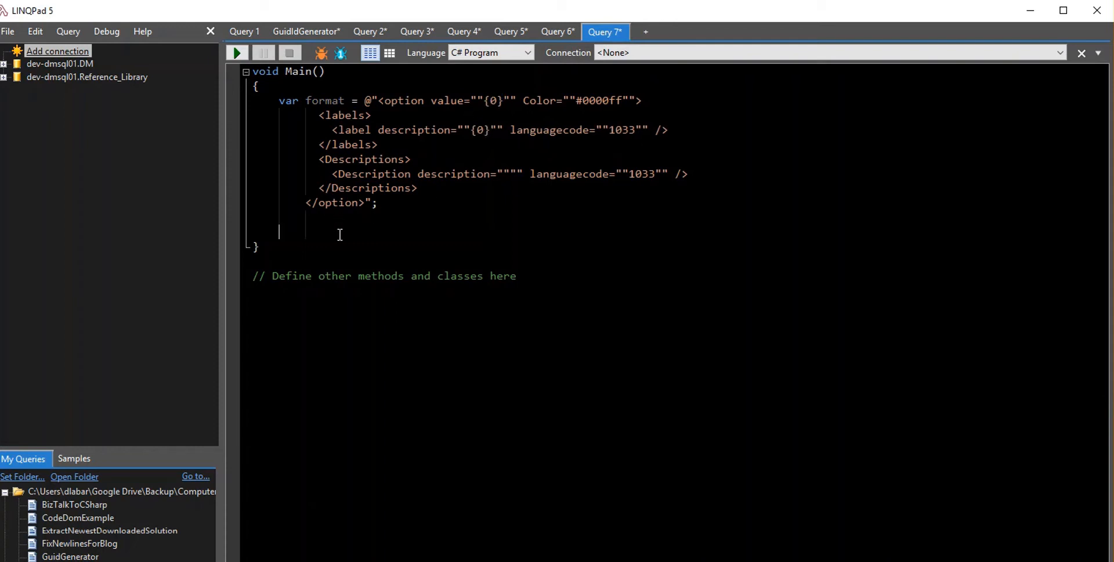
# Write a for loop with counter i running from 2000 to less than 2075
pyautogui.write('for9')
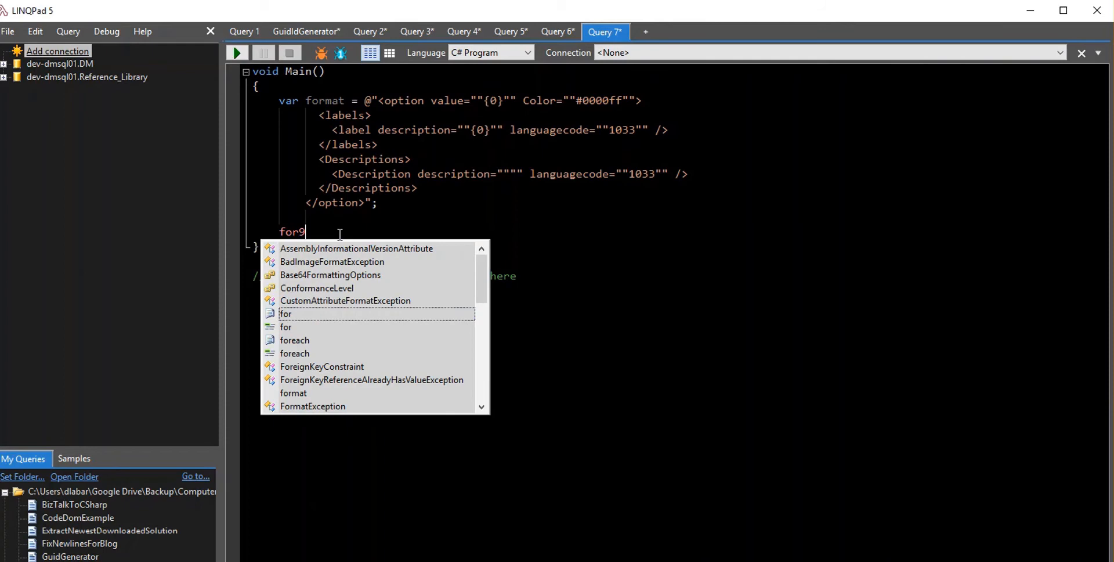
pyautogui.write('(var i')
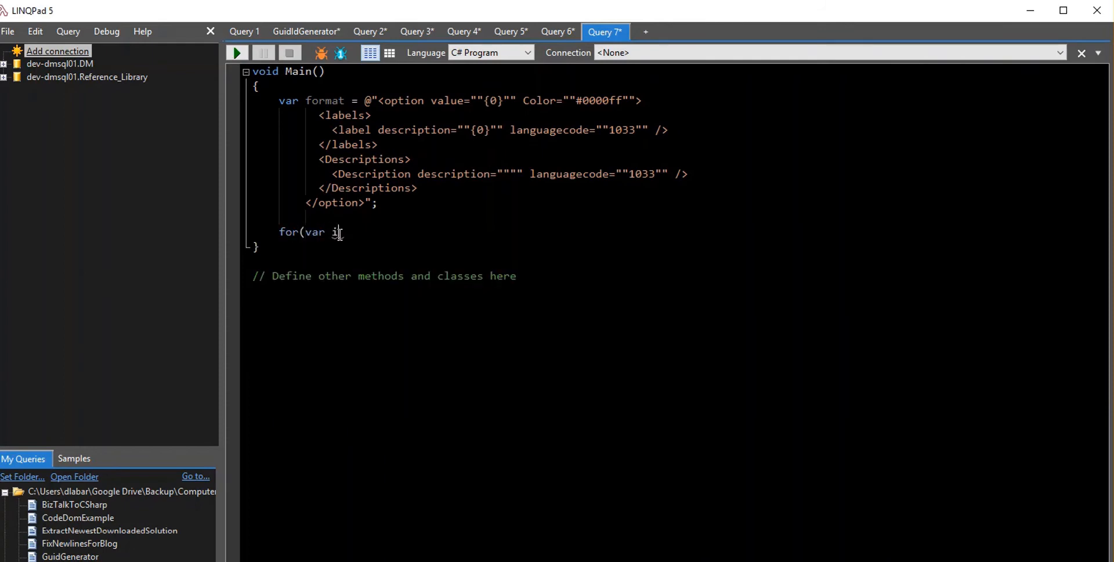
pyautogui.write('i < 2')
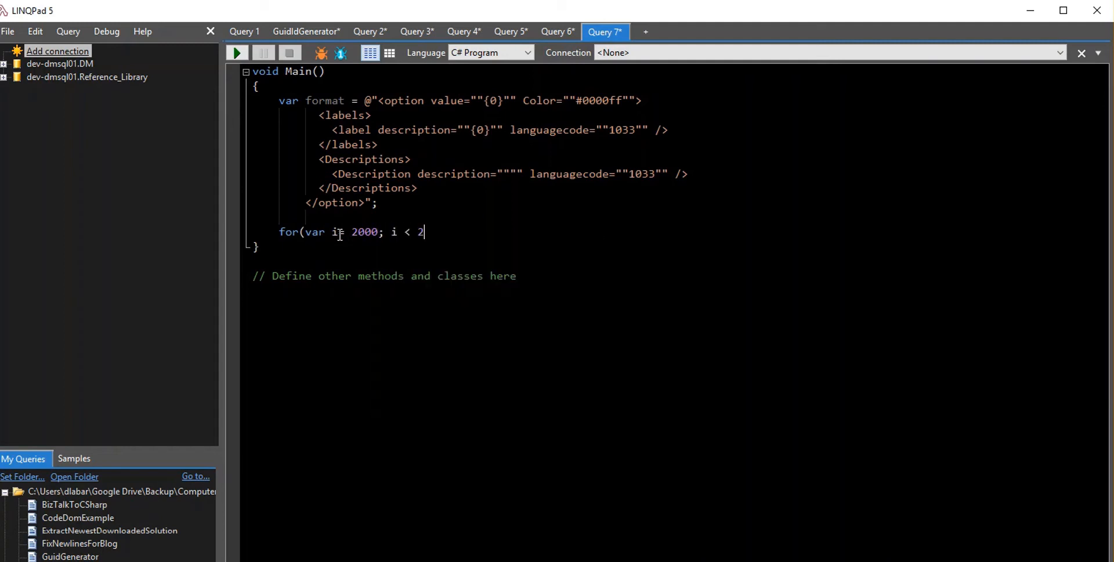
pyautogui.write('075; i')
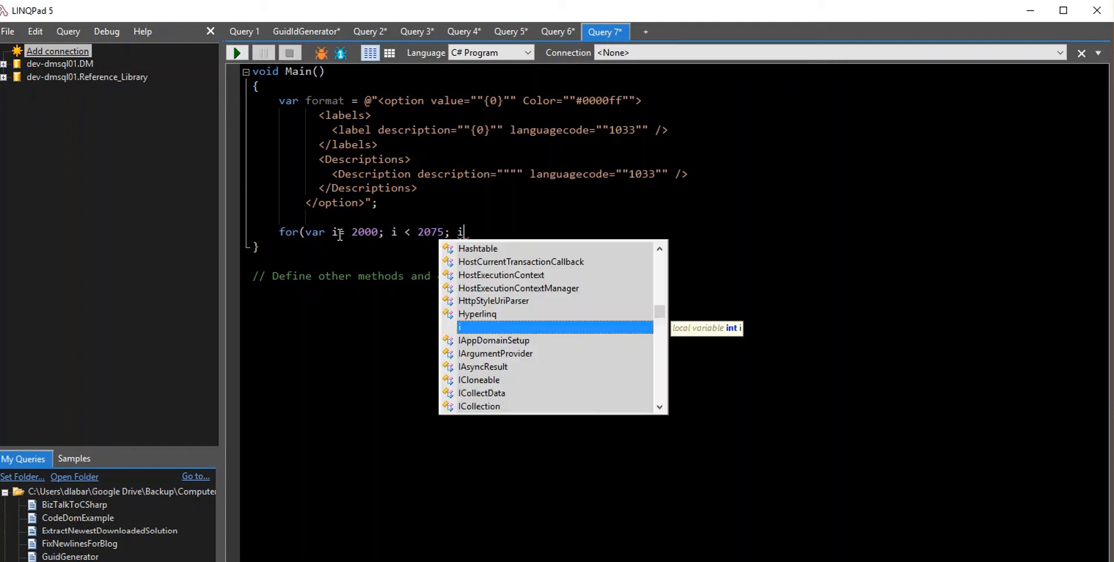
pyautogui.press('Escape')
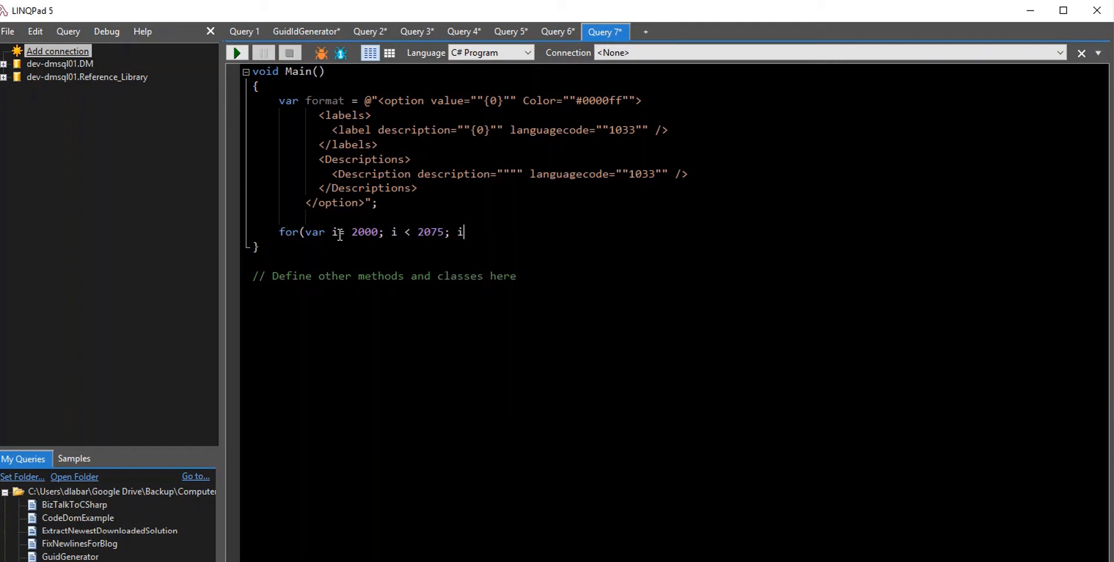
pyautogui.write('++)')
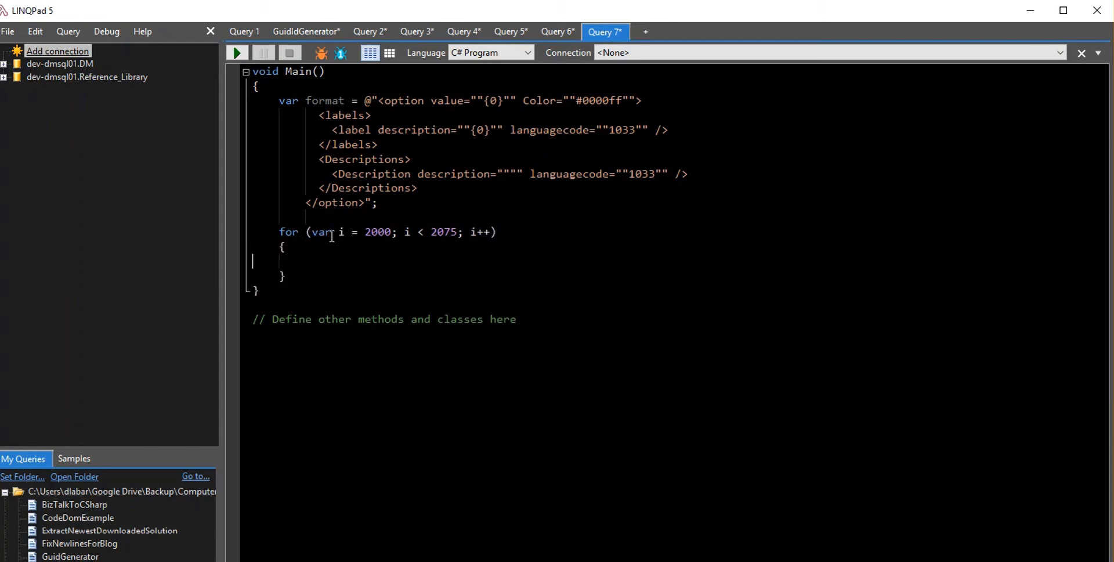
pyautogui.doubleClick(340, 231)
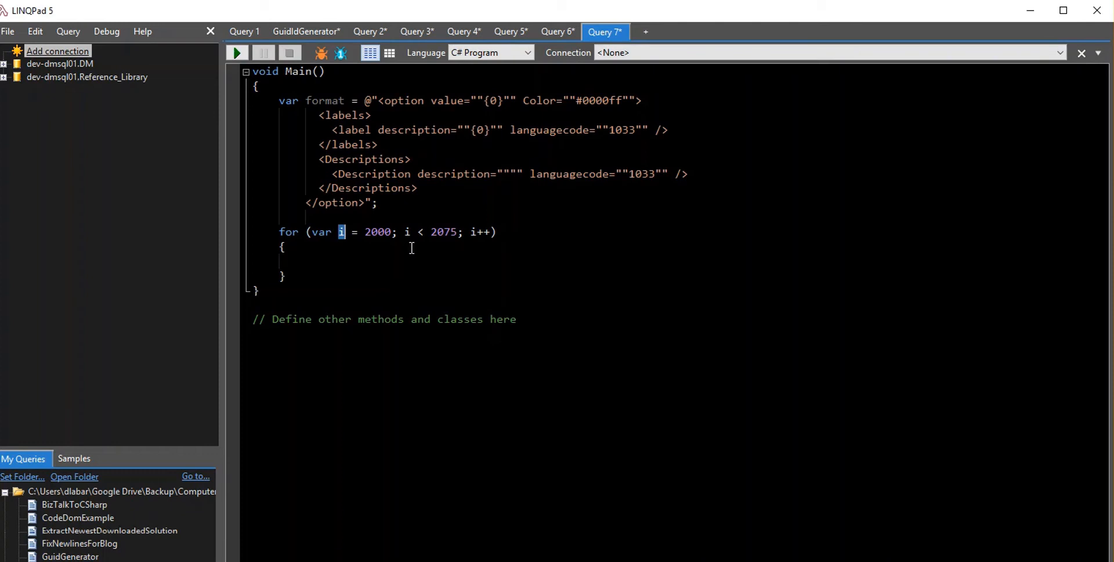
pyautogui.doubleClick(377, 231)
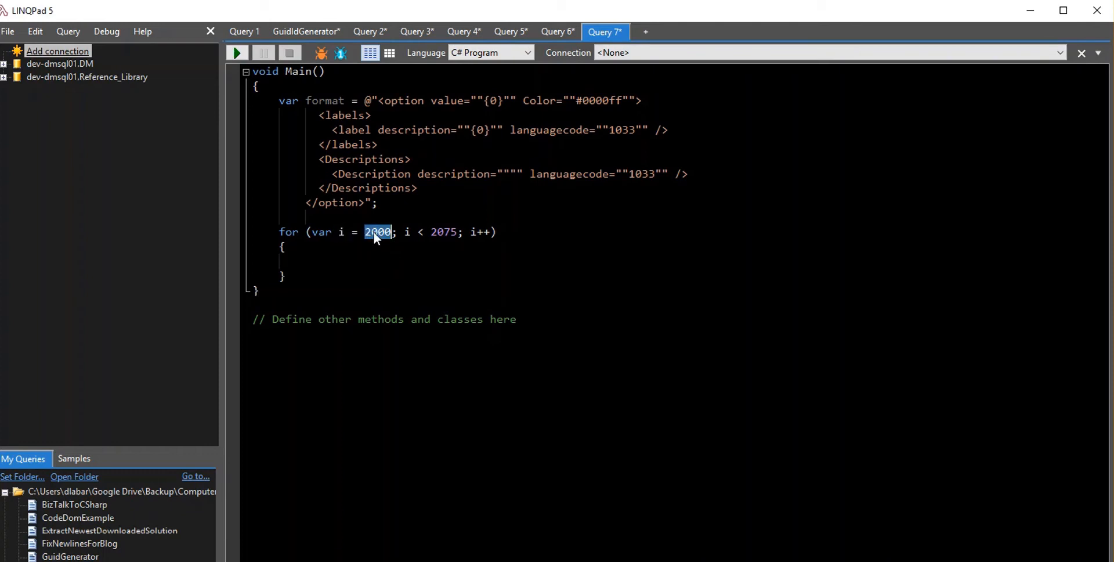
pyautogui.click(405, 231)
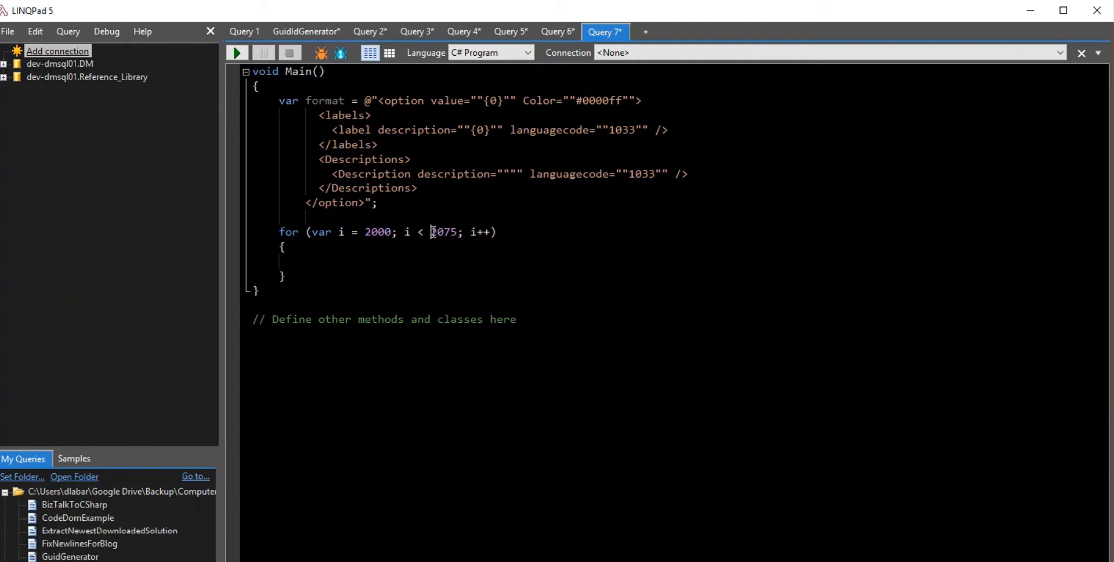
pyautogui.doubleClick(480, 231)
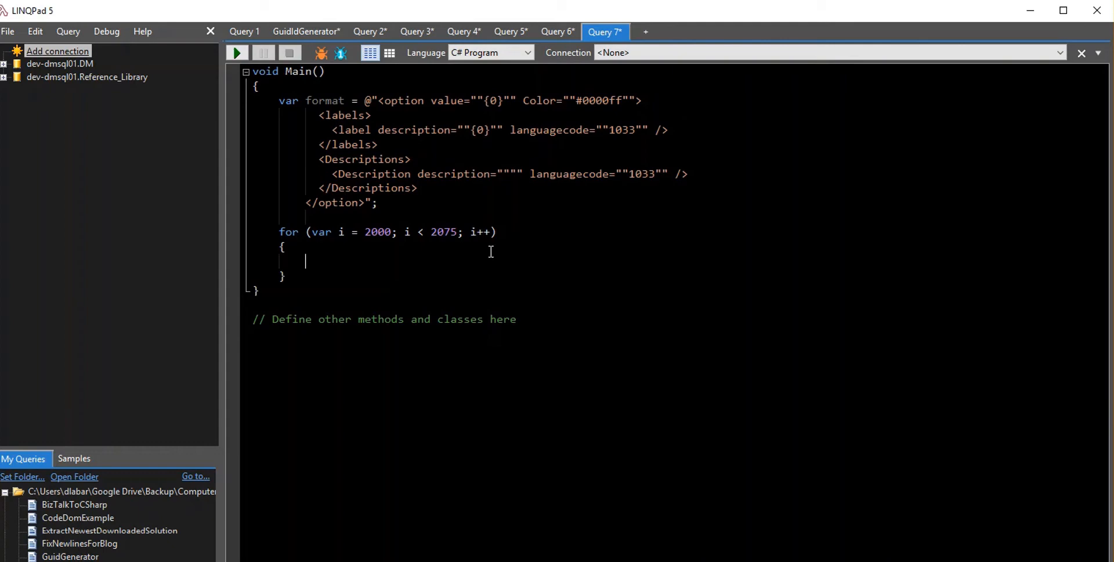
# Call string.Format(format, i) inside the loop body
pyautogui.write('string')
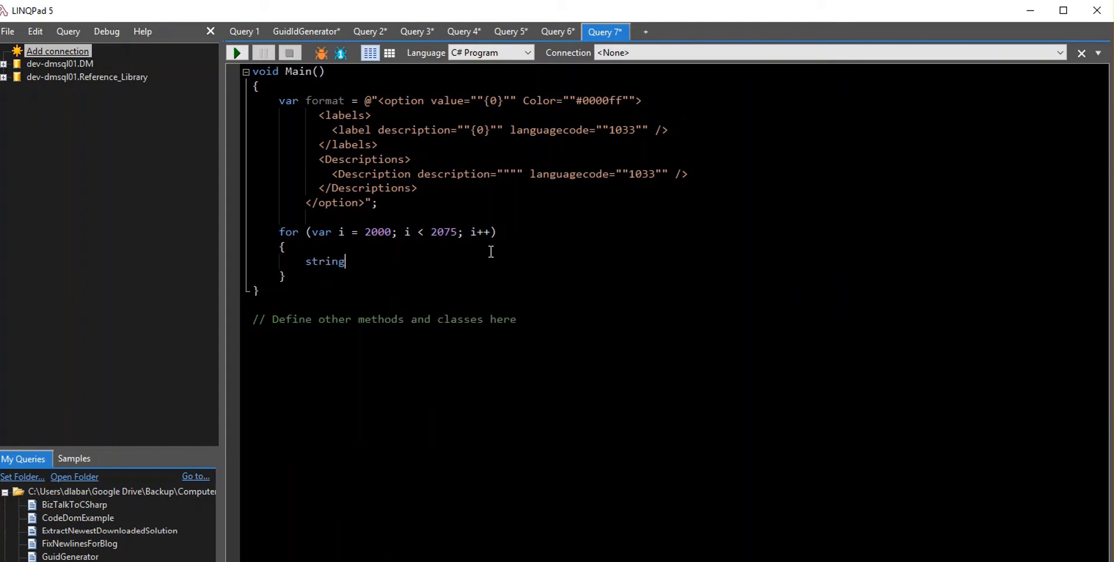
pyautogui.write('.Format(for')
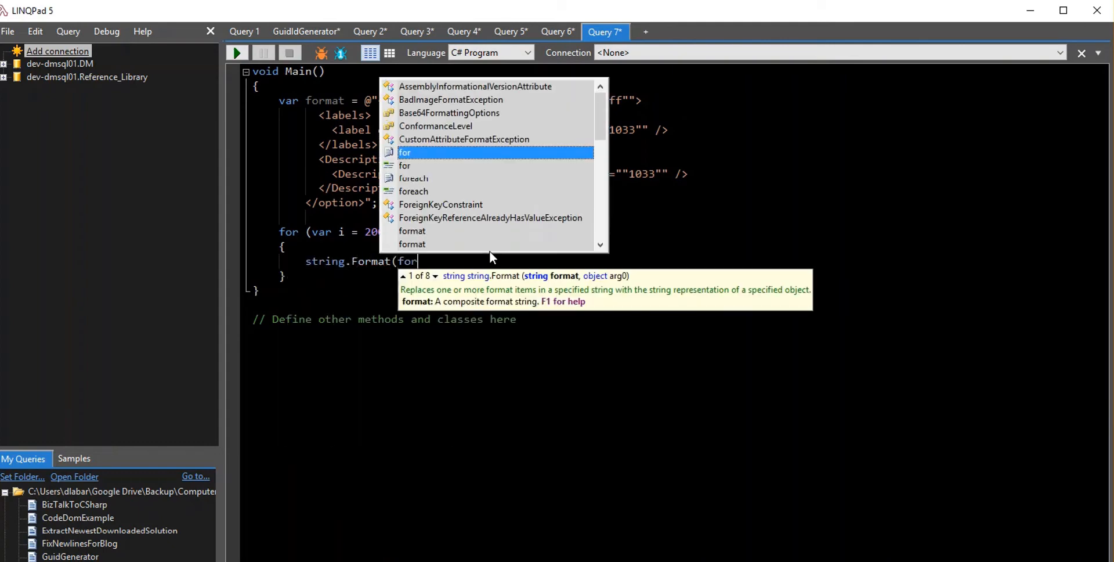
pyautogui.write('format,')
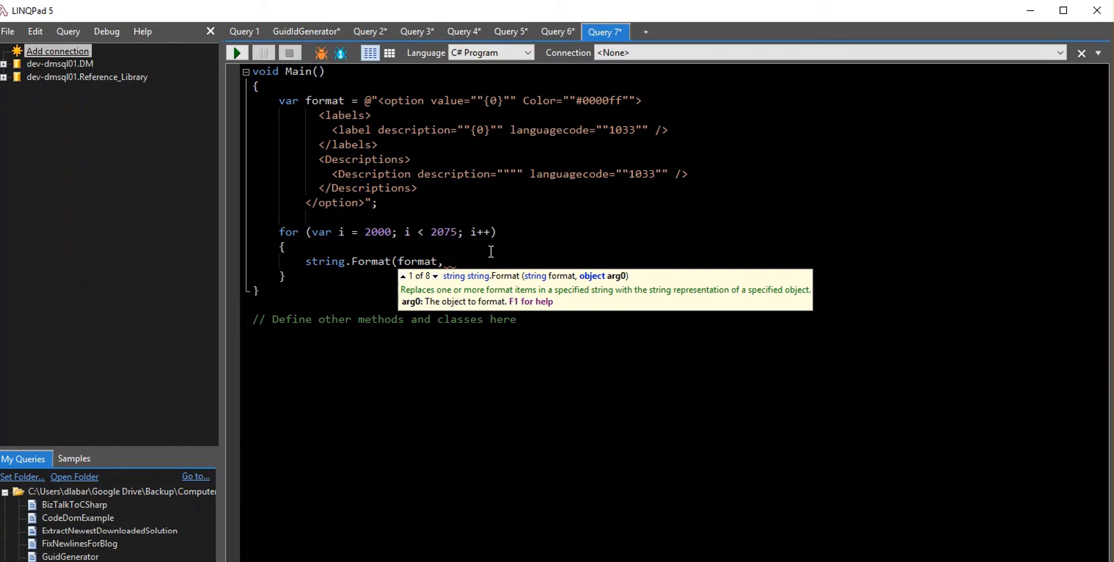
pyautogui.write('i);')
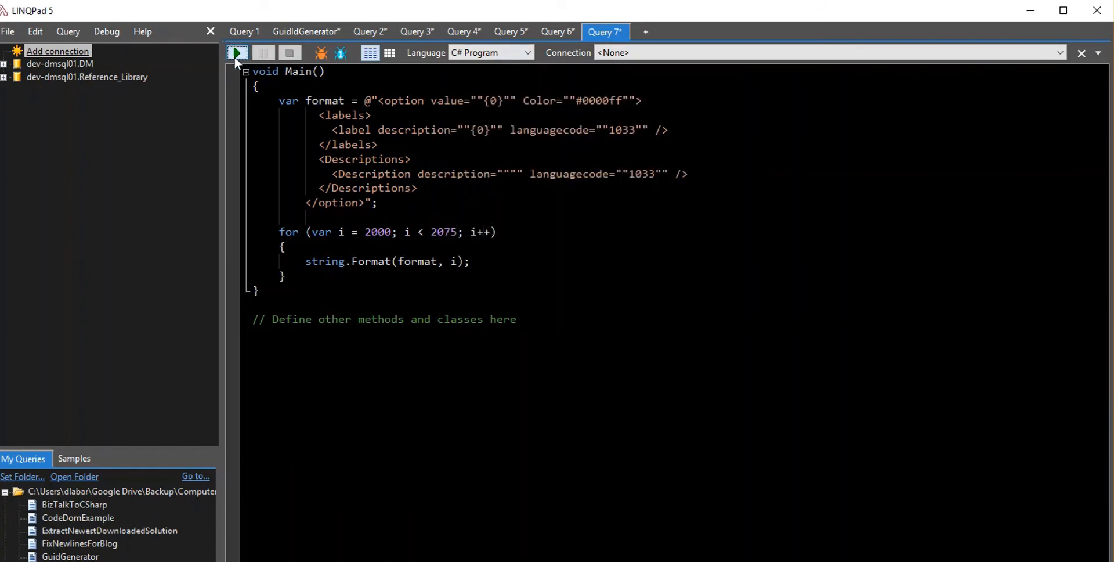
# Run the script and append .Dump() to string.Format so each year option is written to Results
pyautogui.click(237, 52)
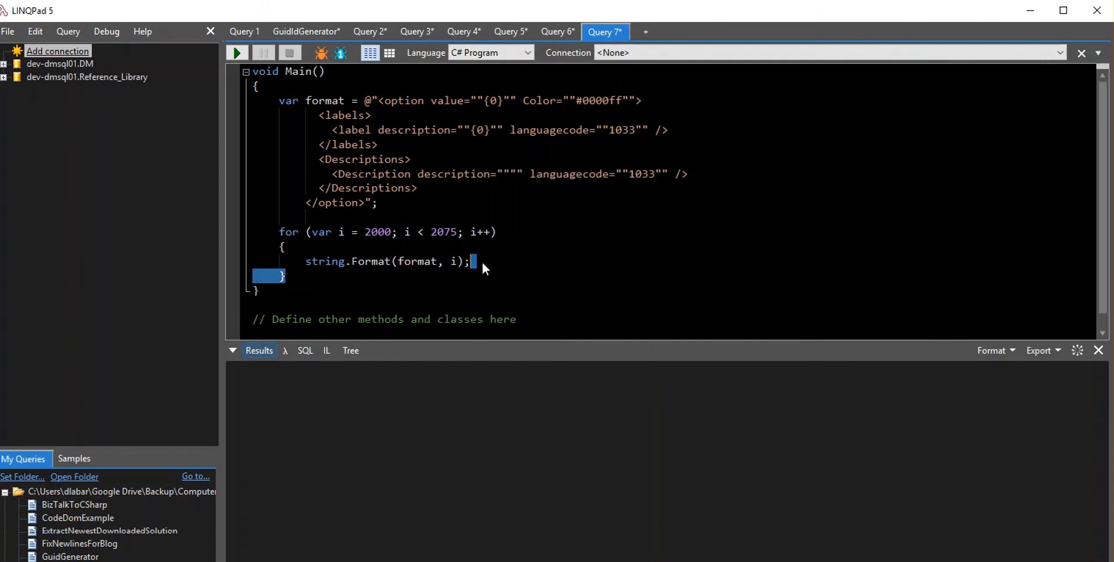
pyautogui.write('.du')
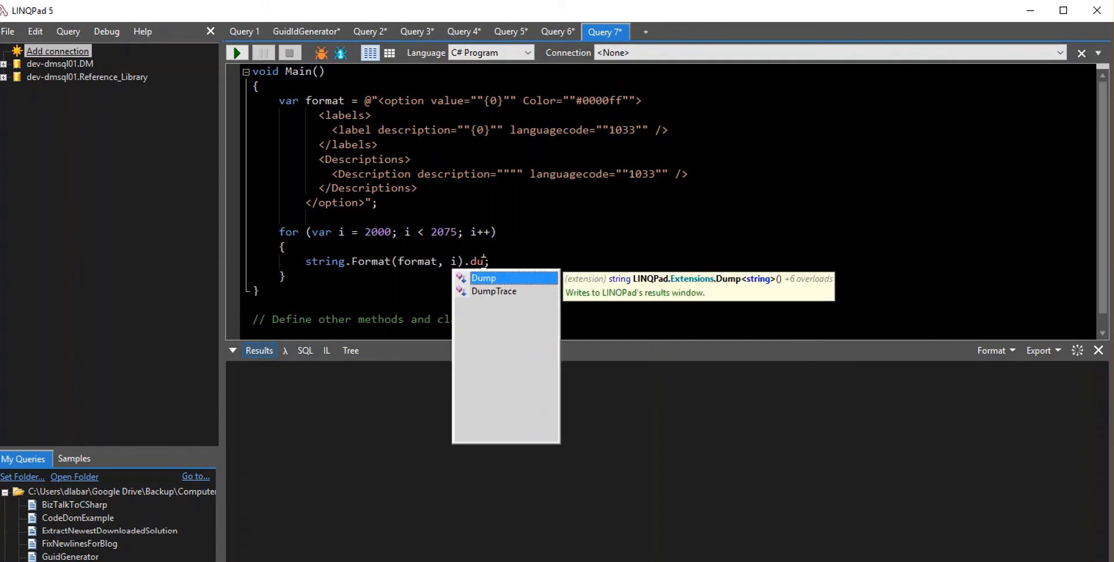
pyautogui.click(237, 52)
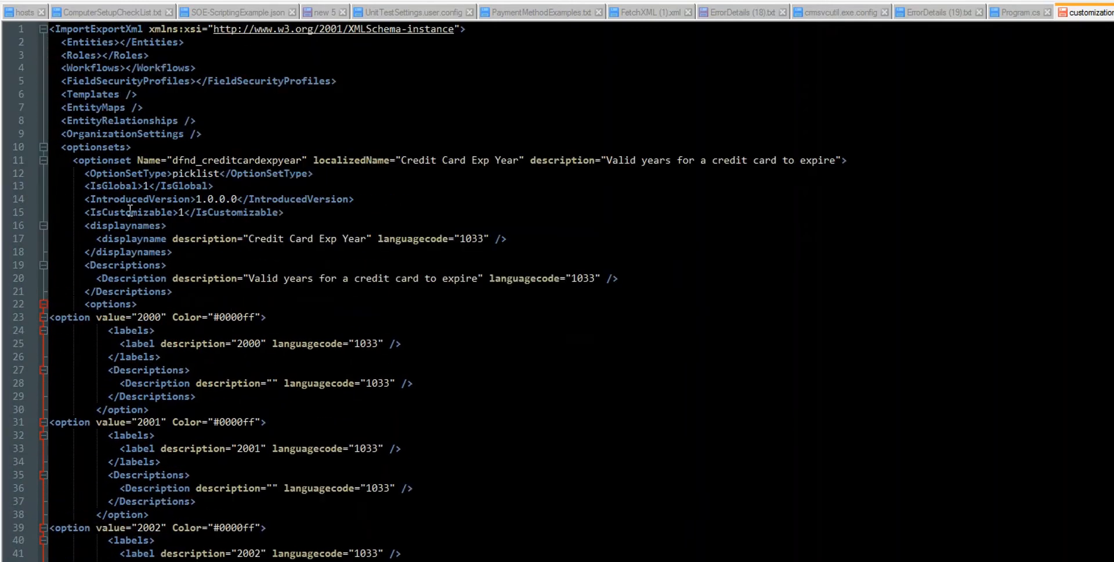
pyautogui.moveTo(58, 320)
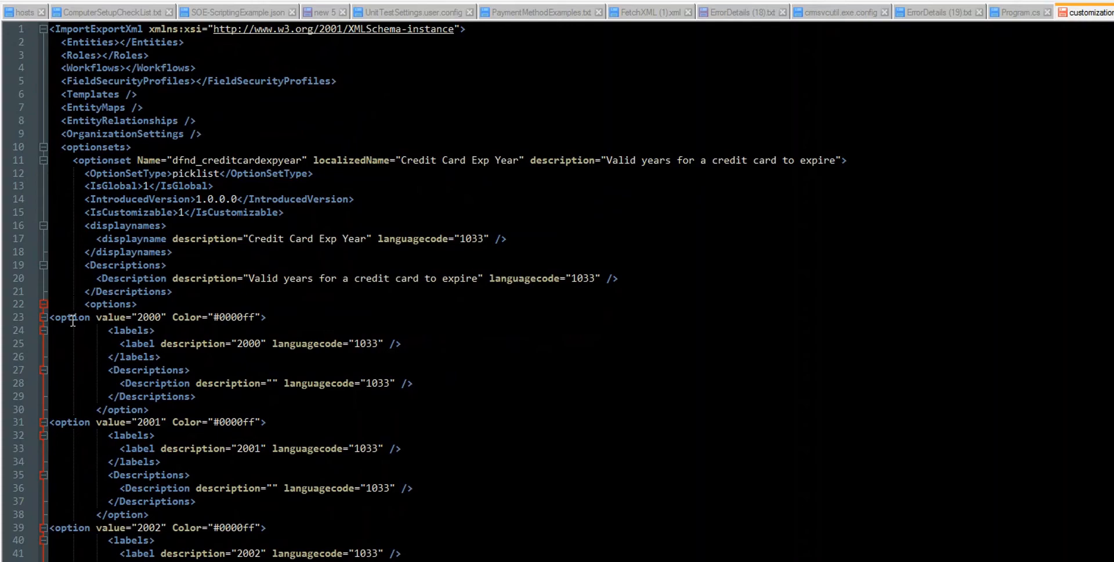
pyautogui.moveTo(102, 365)
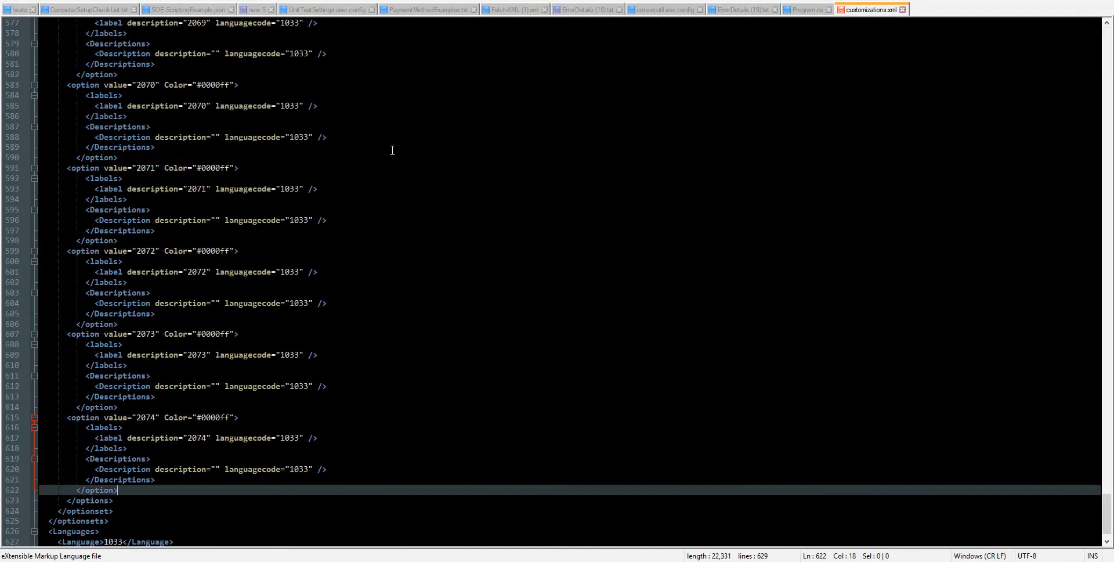
# Pretty-print customizations.xml via XML Tools so all year options are consistently indented
pyautogui.click(326, 137)
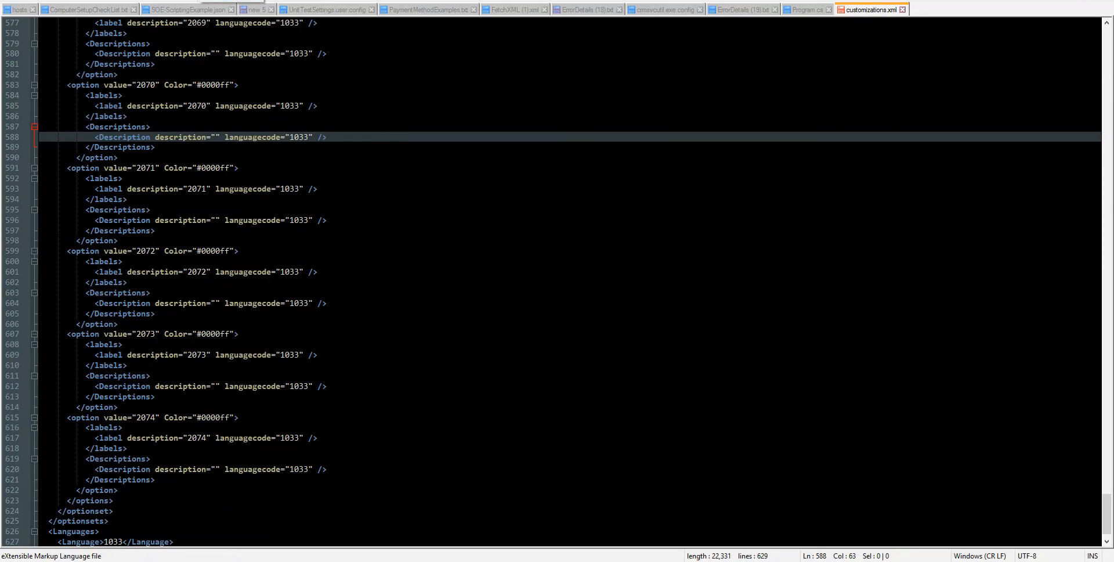
pyautogui.click(438, 230)
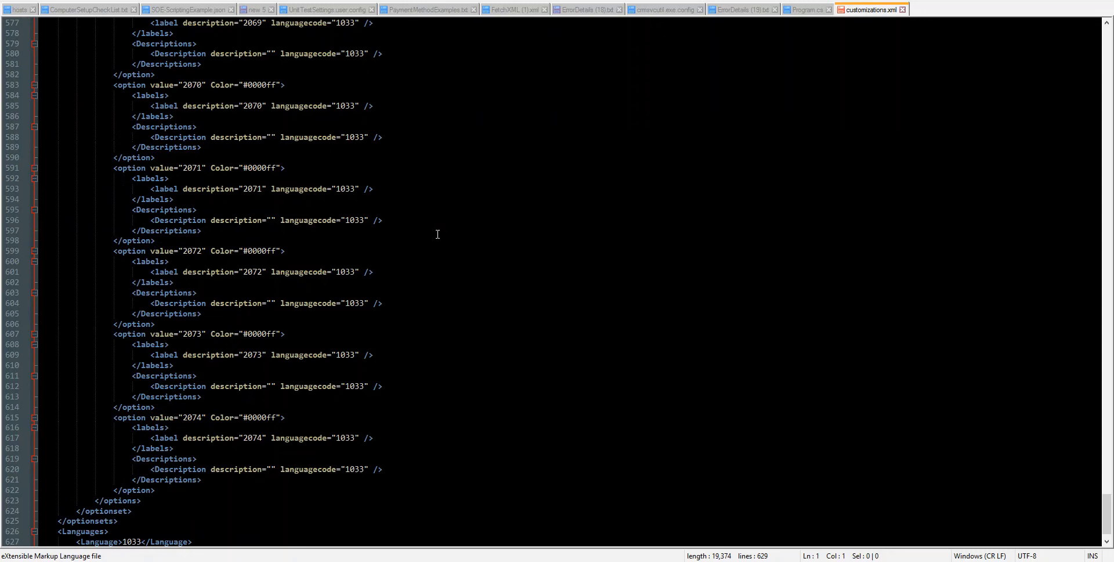
pyautogui.scroll(3)
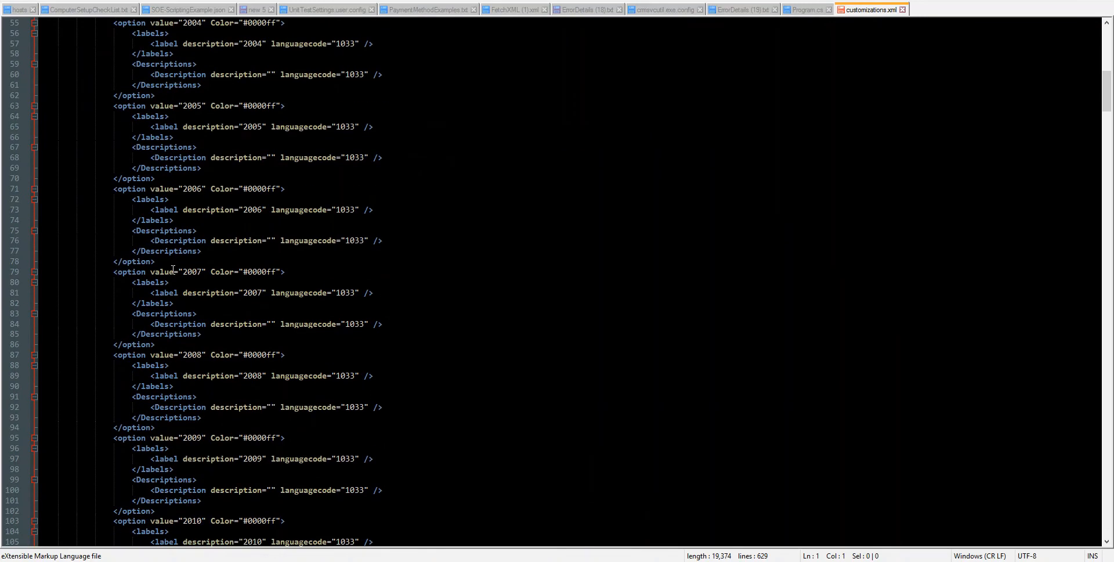
# Select the entire 2000 option block, then switch to the exported solution files folder
pyautogui.doubleClick(255, 291)
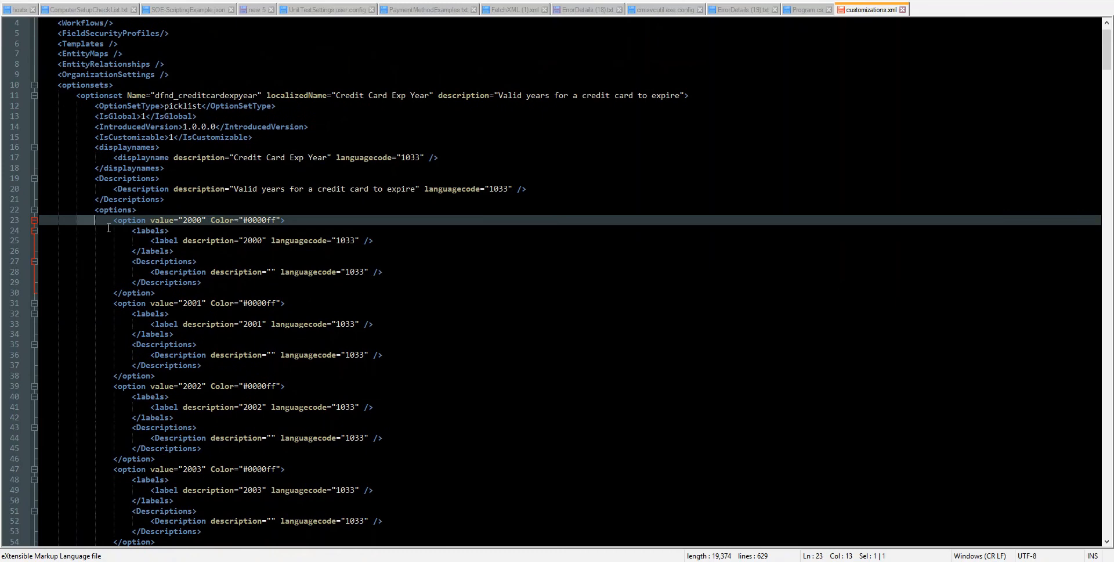
pyautogui.moveTo(106, 219); pyautogui.dragTo(192, 293)
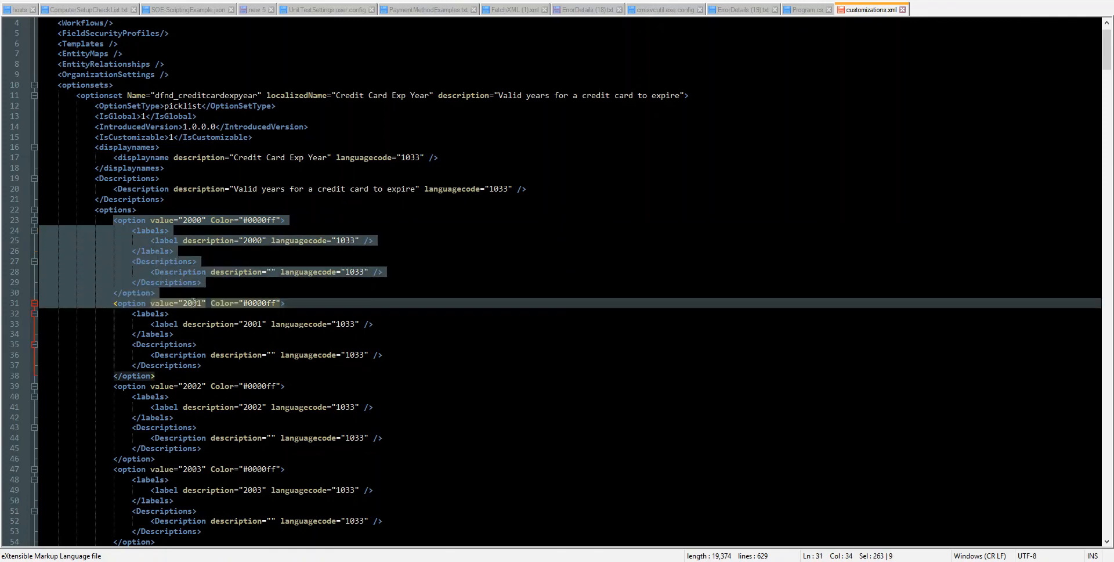
pyautogui.click(333, 240)
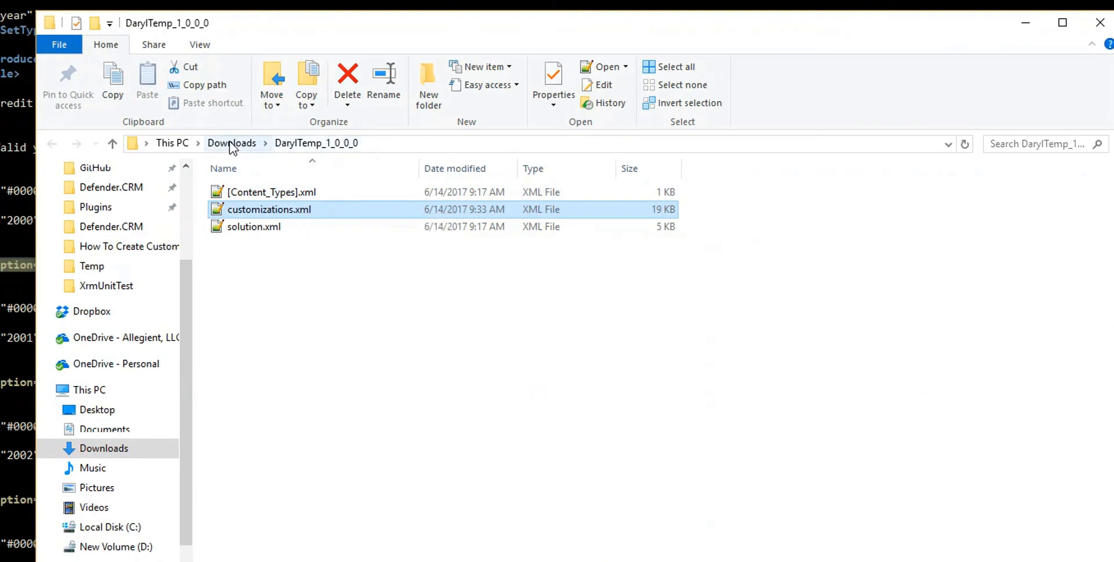
pyautogui.moveTo(255, 145)
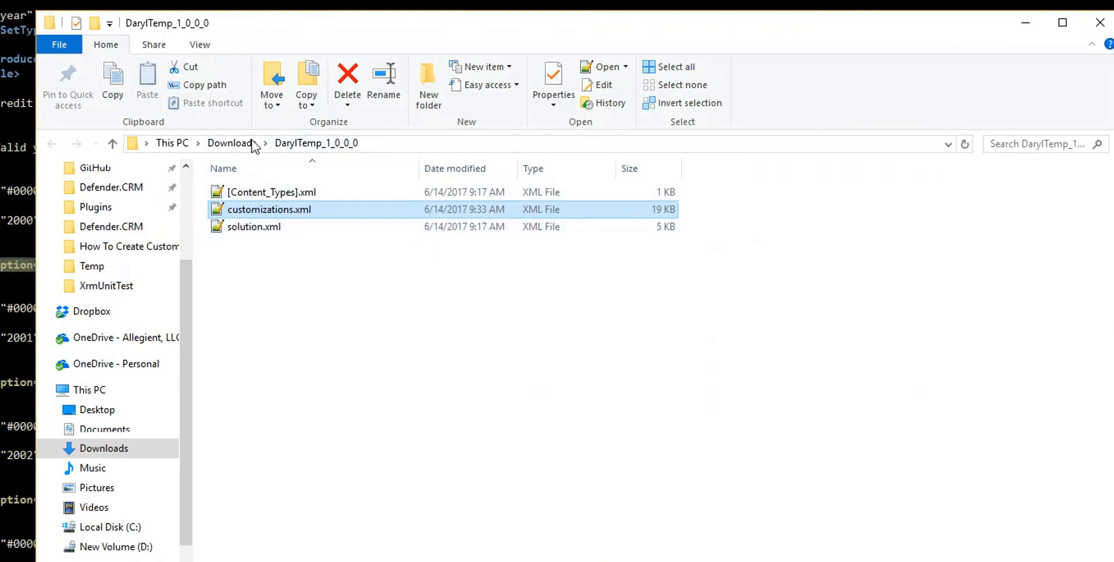
# Compress the three solution XML files into a new solution.zip
pyautogui.rightClick(269, 209)
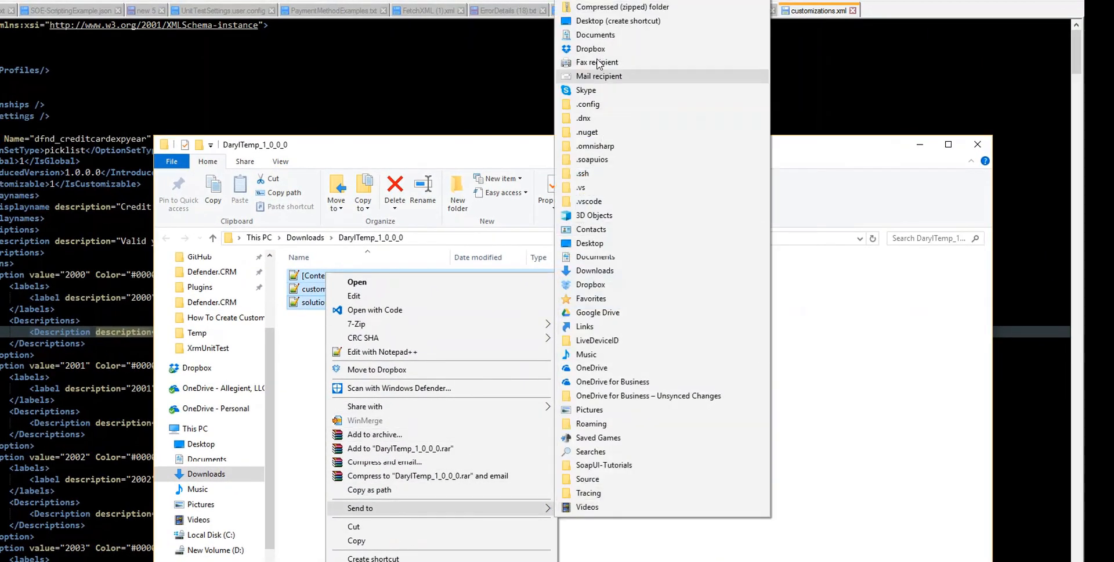
pyautogui.moveTo(622, 7)
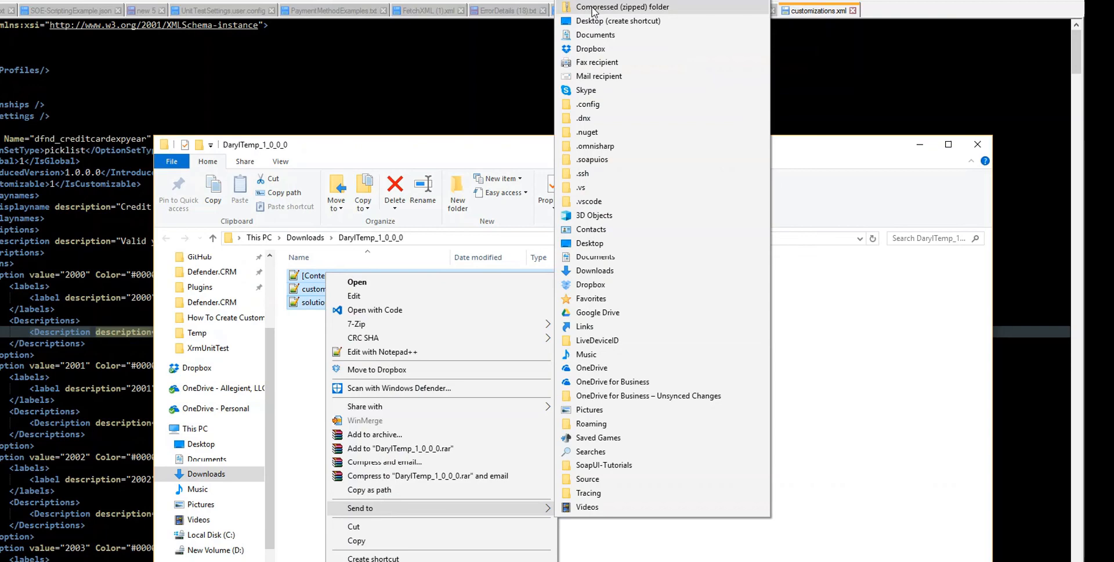
pyautogui.click(624, 7)
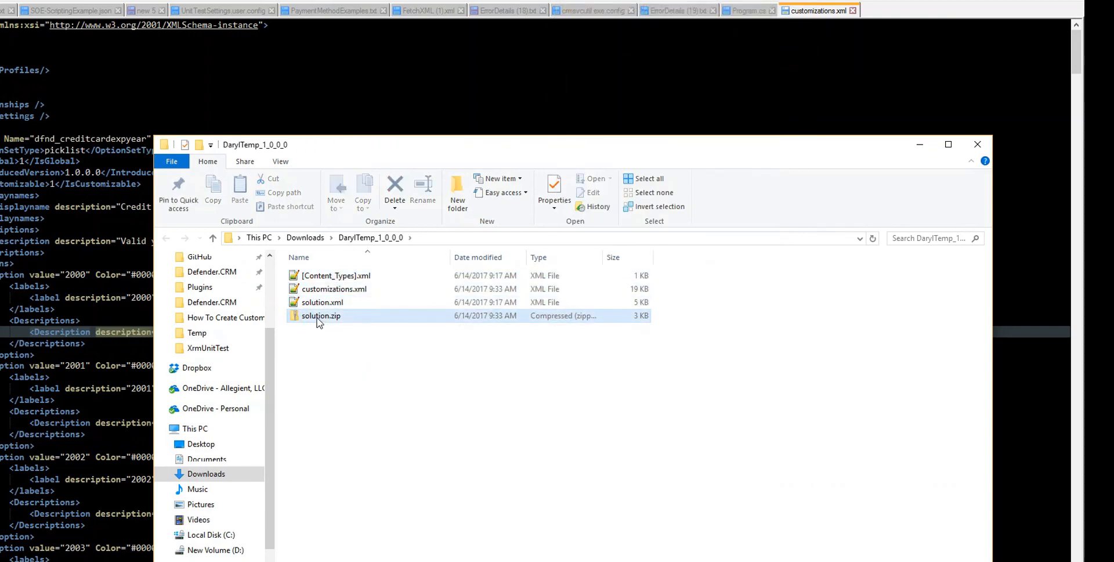
pyautogui.rightClick(320, 315)
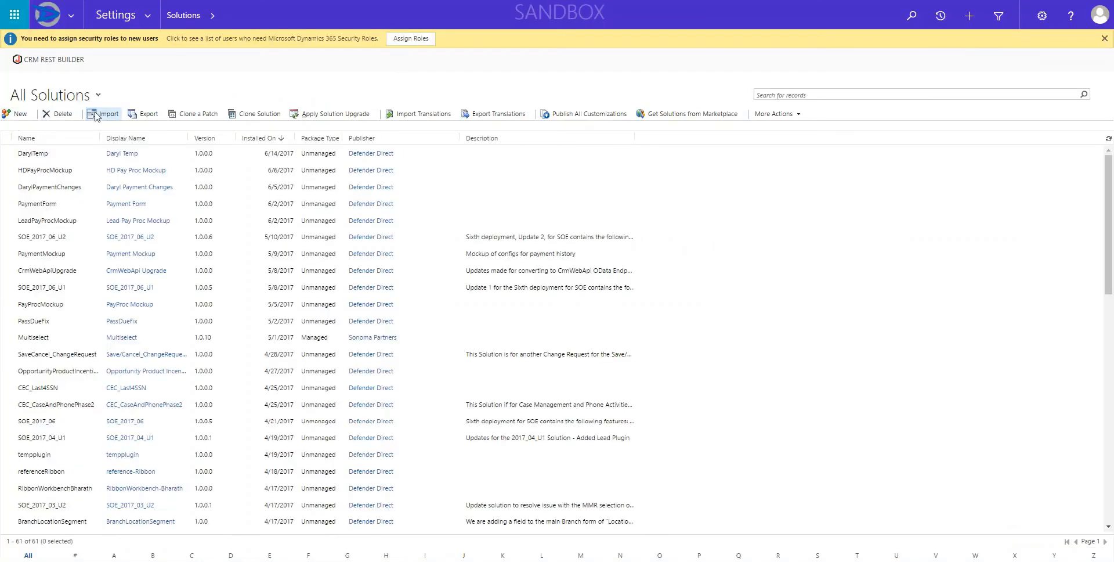
# Start a solution import and choose solution.zip as the package
pyautogui.click(103, 114)
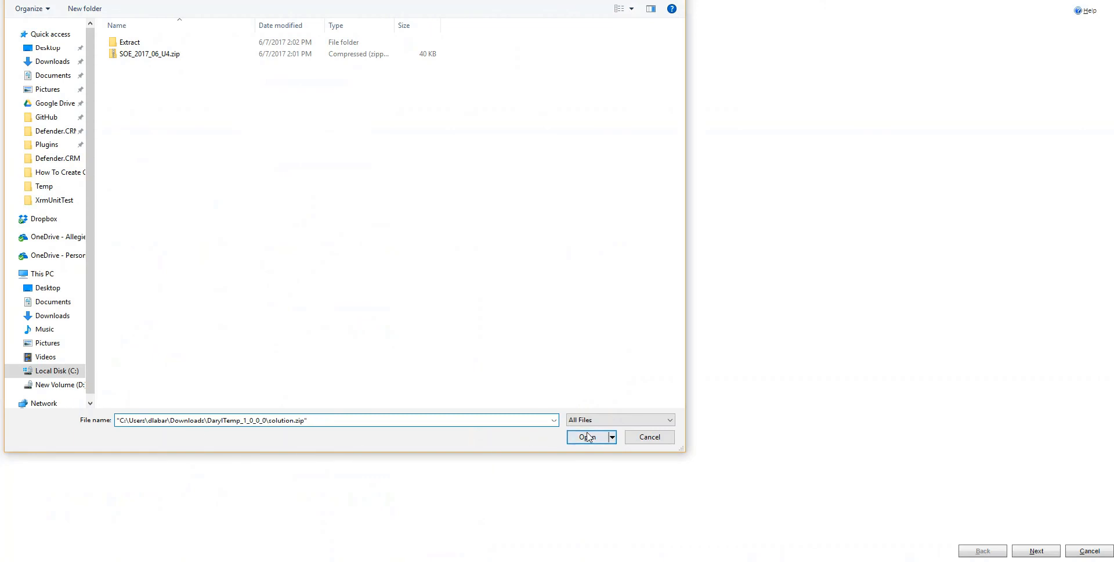
pyautogui.click(587, 437)
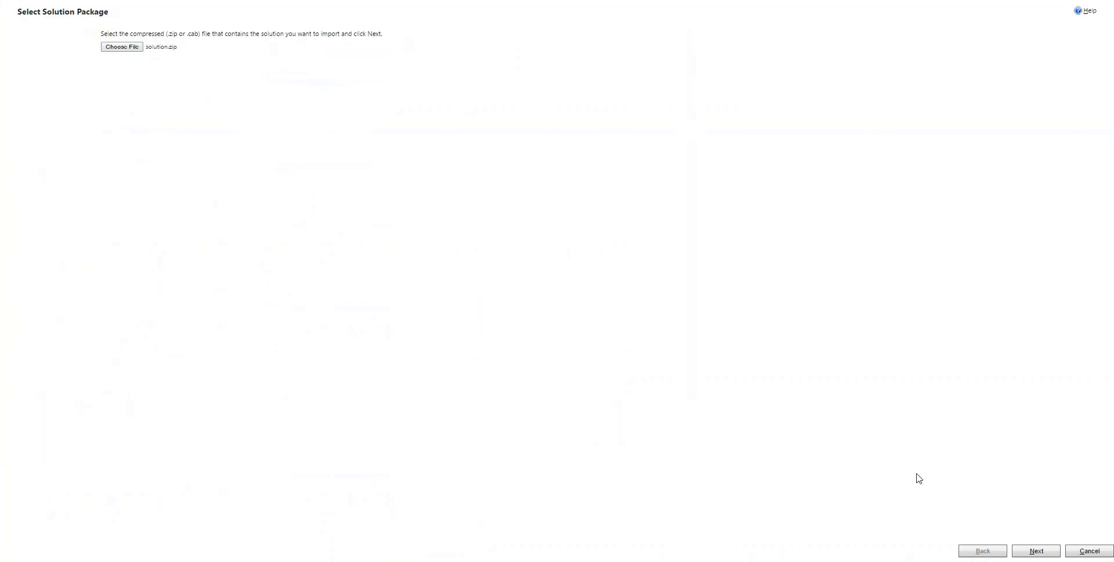
pyautogui.click(1035, 550)
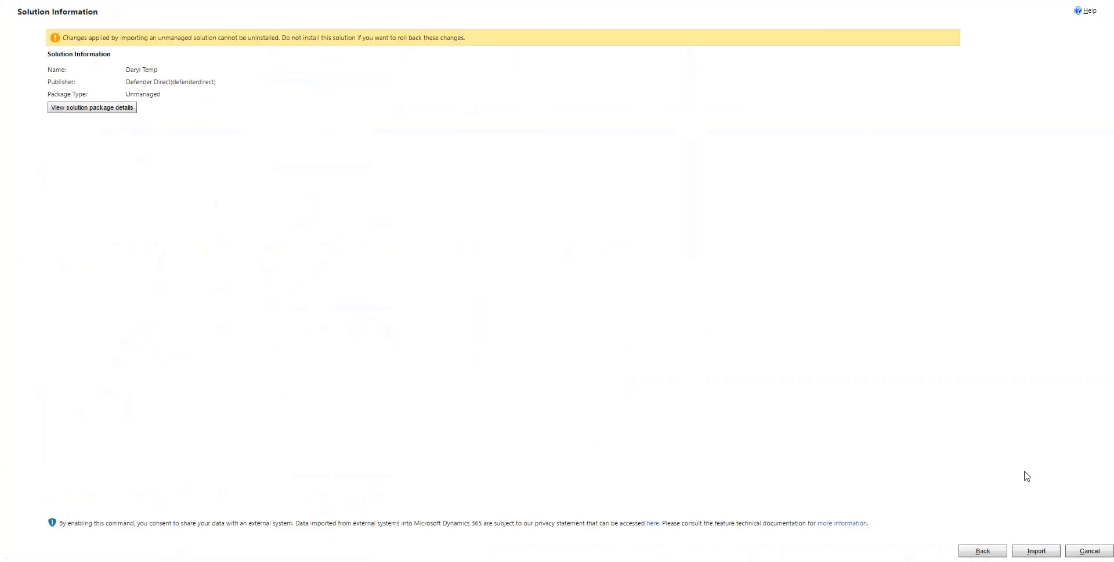
# Run the import to completion and close the results
pyautogui.click(1035, 550)
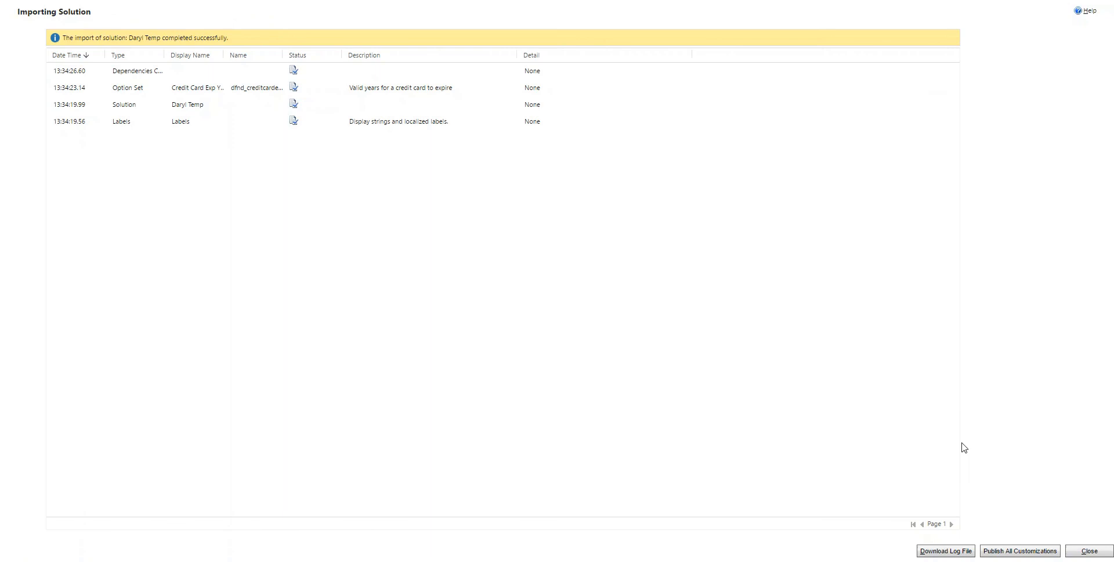
pyautogui.click(1020, 550)
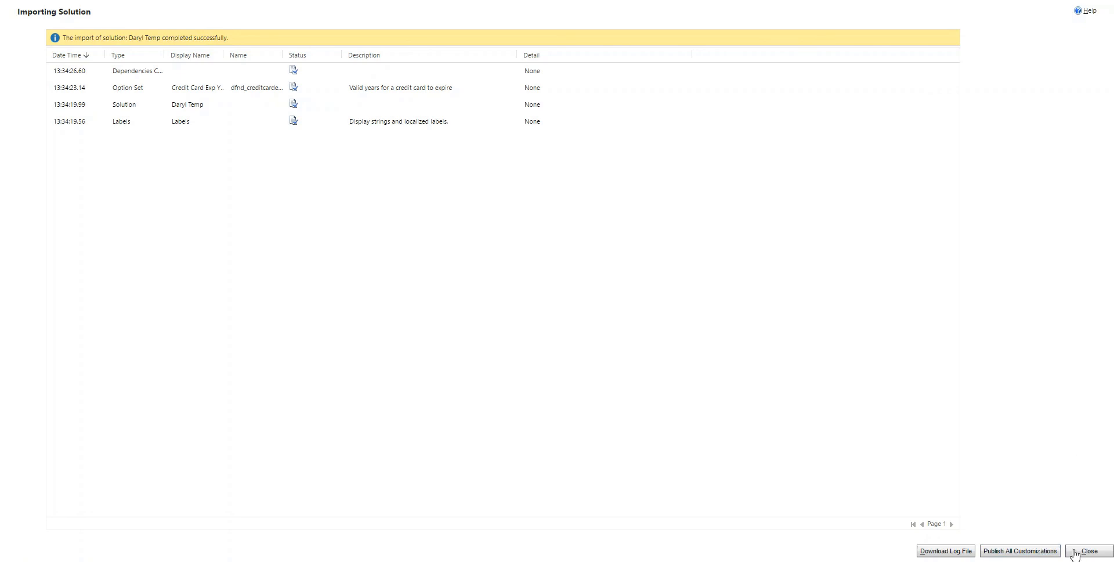
pyautogui.click(1088, 551)
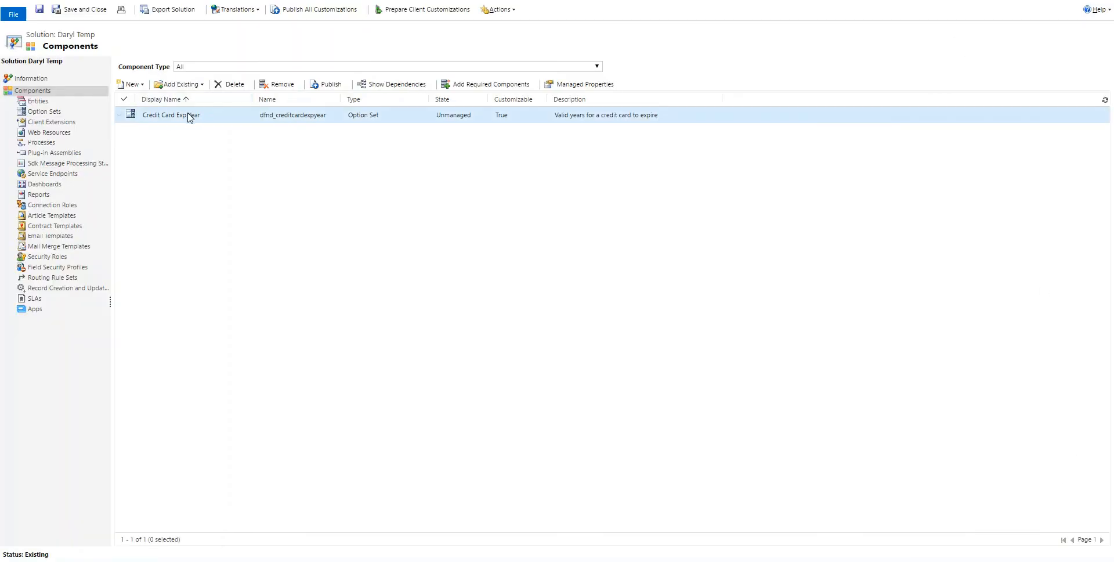
# Open the Credit Card Exp Year option set and inspect the 2001 option's label and value
pyautogui.doubleClick(170, 115)
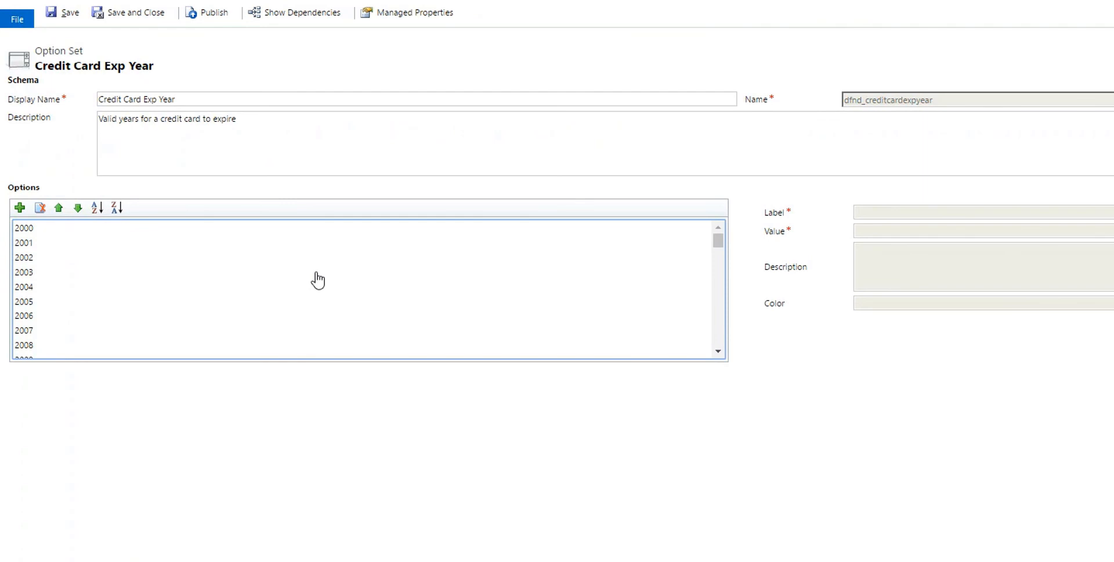
pyautogui.click(24, 243)
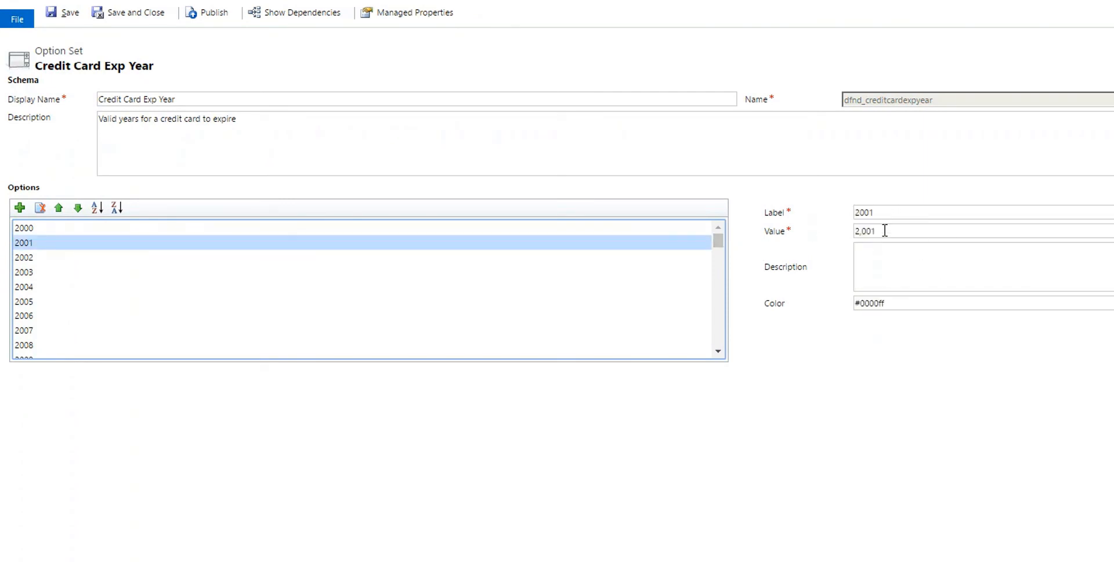
pyautogui.click(23, 345)
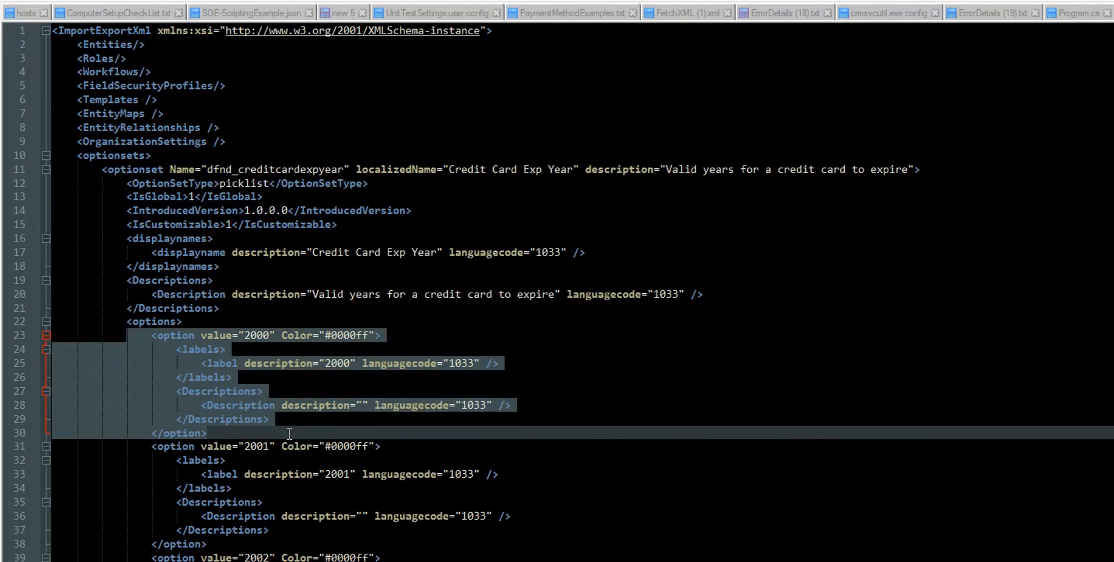
pyautogui.scroll(-3)
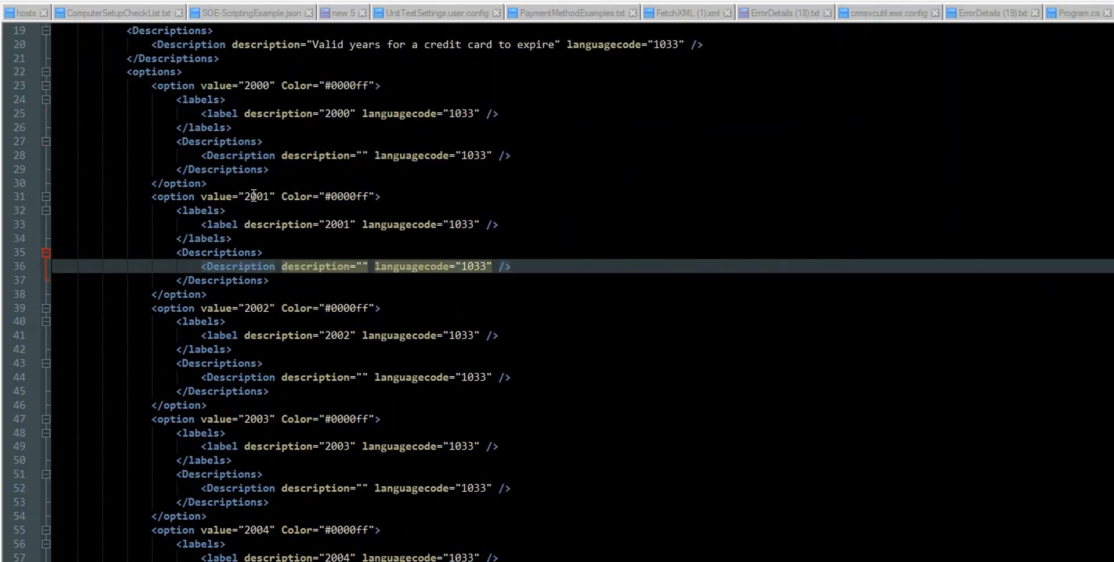
pyautogui.scroll(-3)
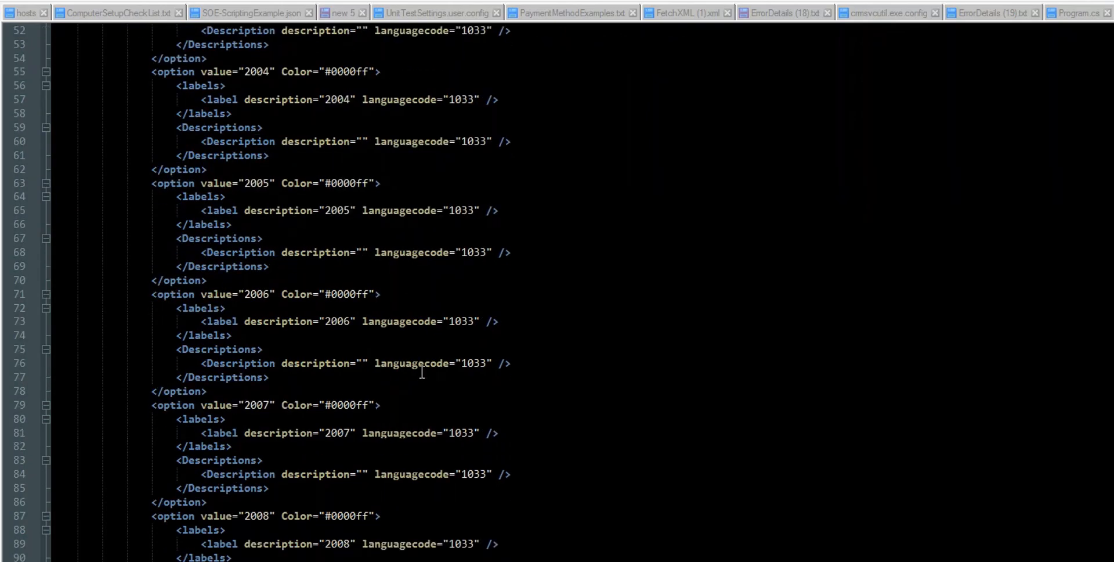
pyautogui.scroll(-3)
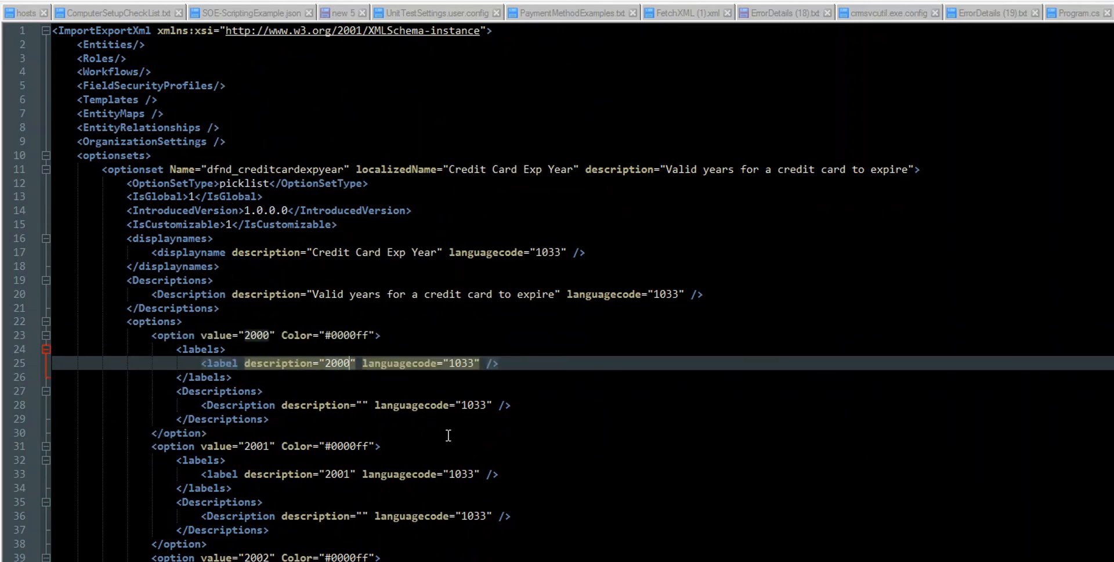
pyautogui.moveTo(344, 412)
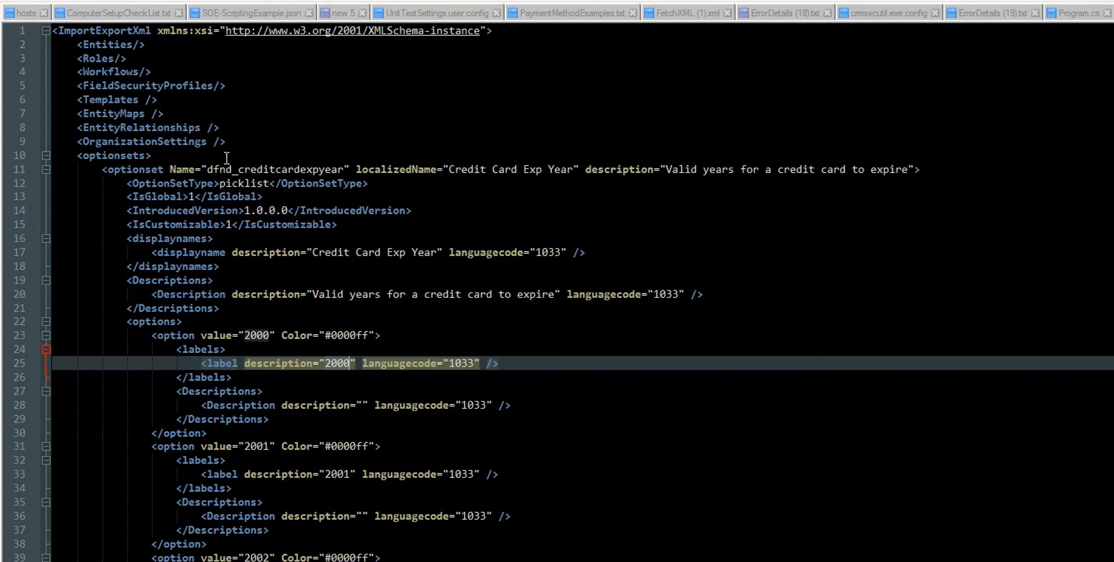
pyautogui.moveTo(675, 386)
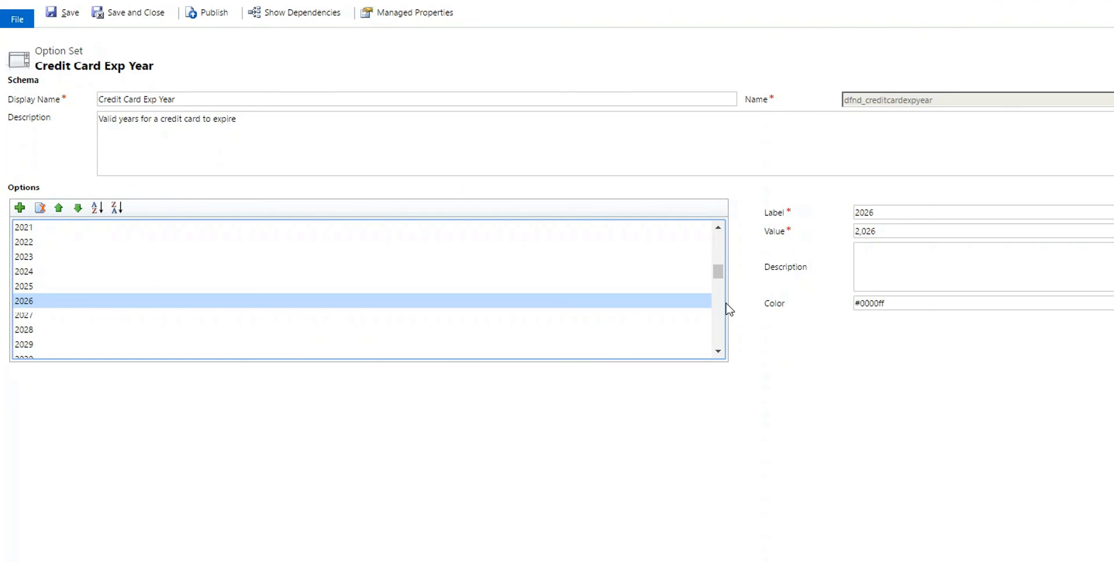
pyautogui.moveTo(761, 289)
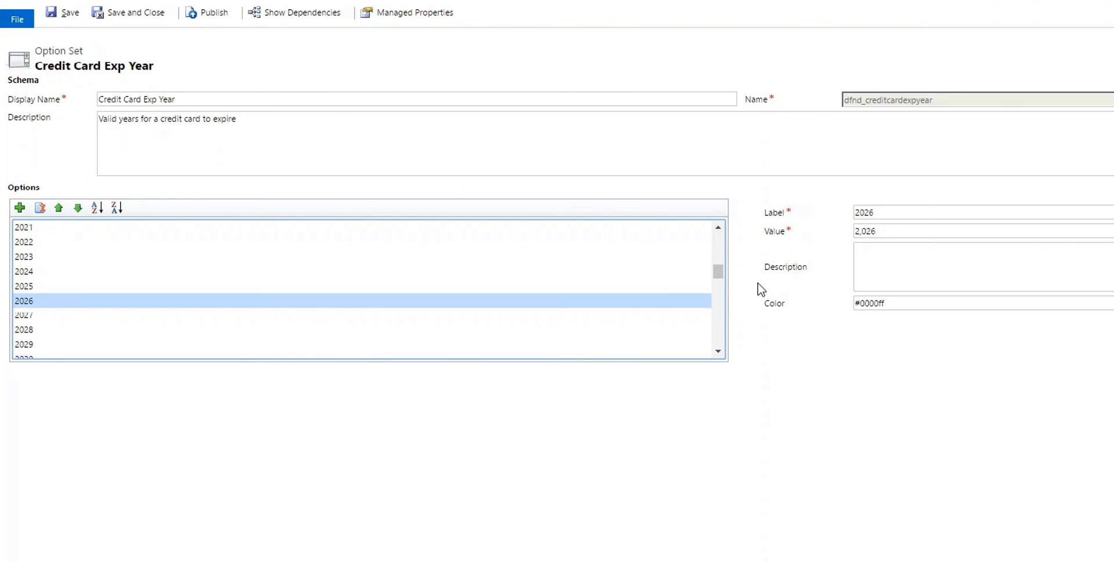